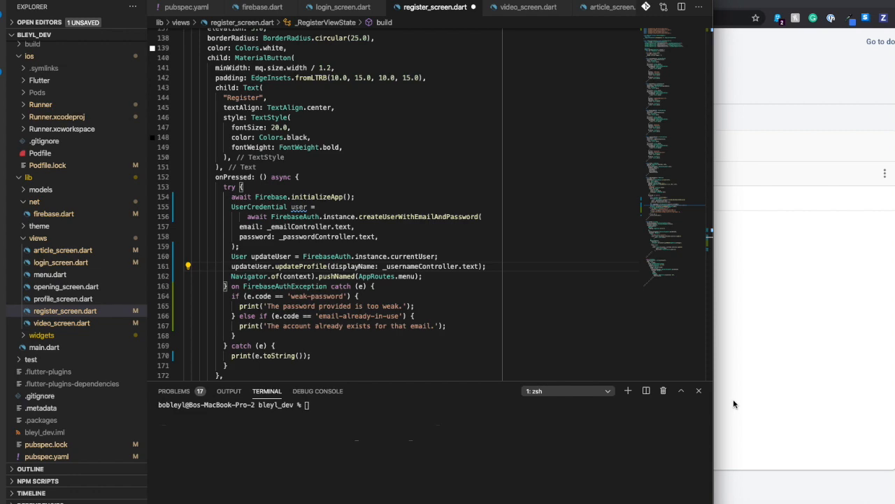
Step: Open pubspec.yaml to check the firebase_core, firebase_auth, cloud_firestore and firebase_storage dependencies
left_click(187, 7)
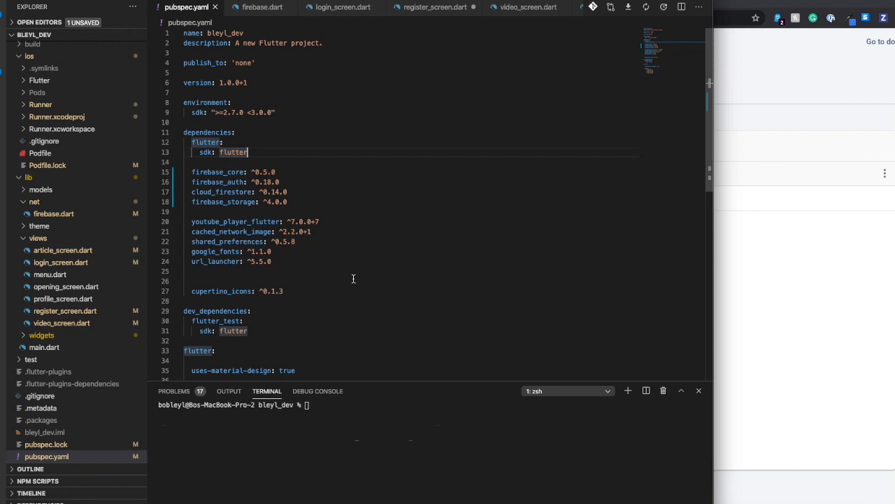
mouse_move(324, 213)
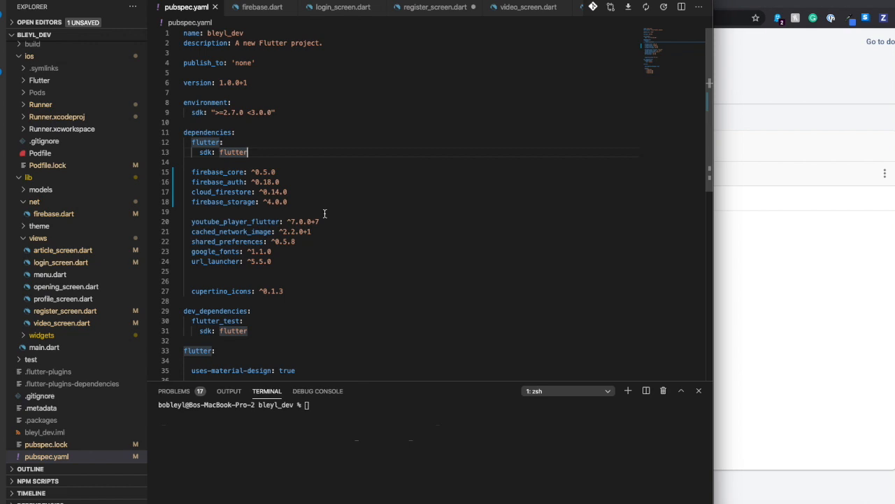
mouse_move(313, 201)
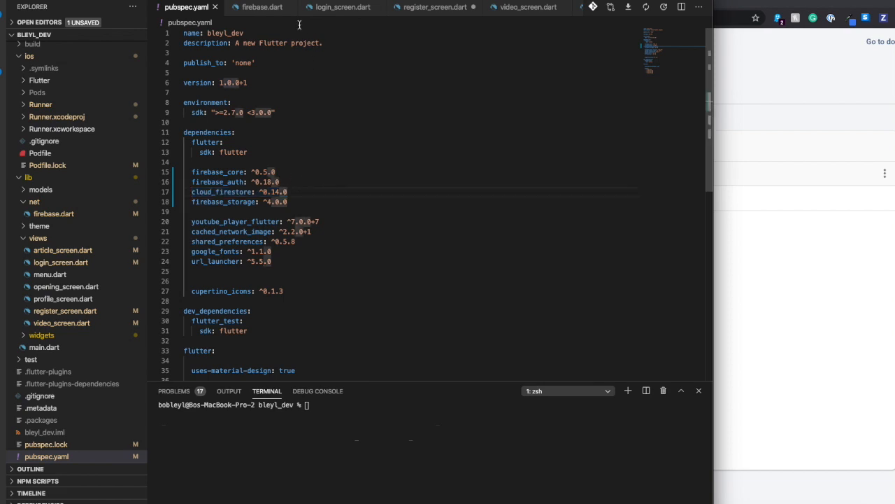
Step: Open firebase.dart and highlight the userSetup function name and its displayName parameter
left_click(262, 7)
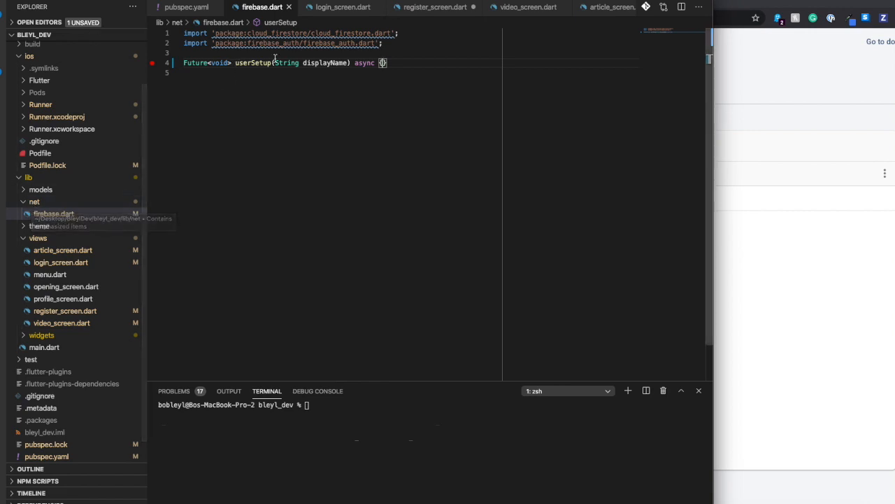
double_click(253, 63)
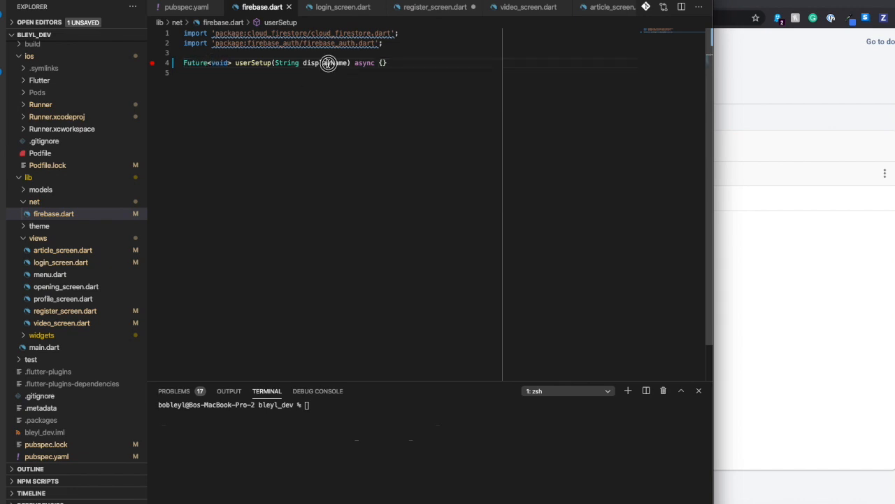
double_click(325, 63)
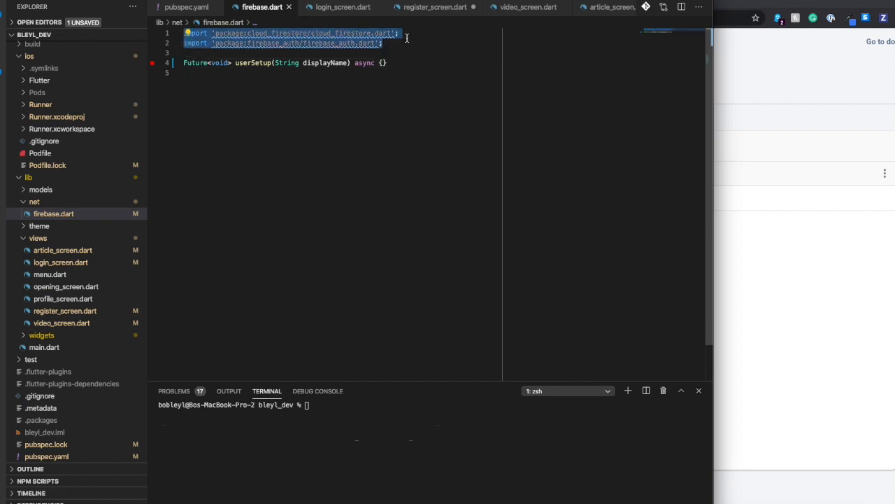
mouse_move(343, 44)
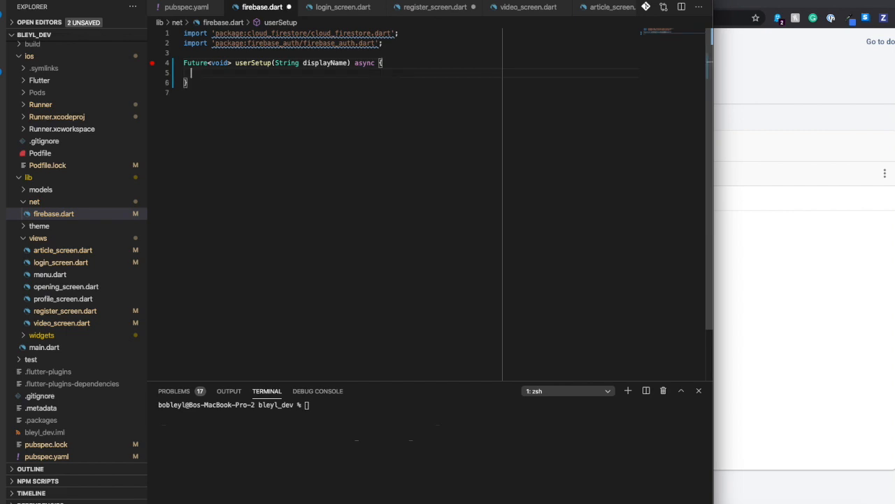
Step: Declare CollectionReference users = FirebaseFirestore.instance.collection('Users') inside userSetup
type("CollectionReference")
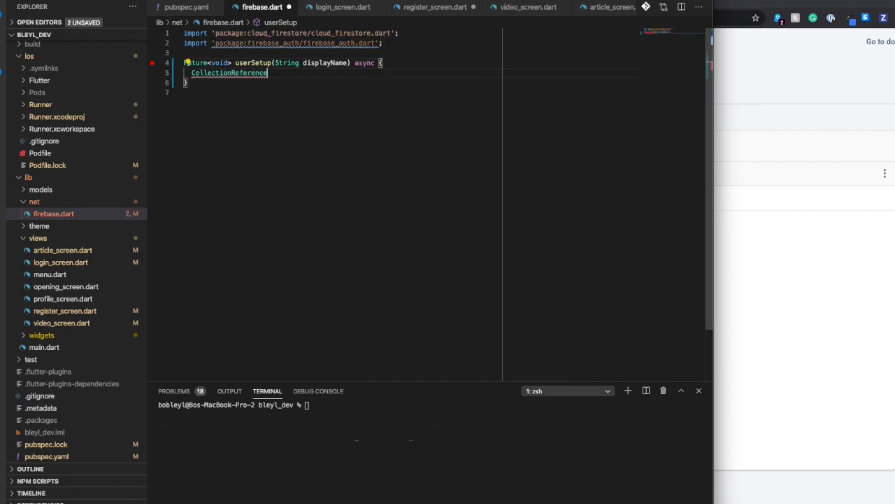
type("users =")
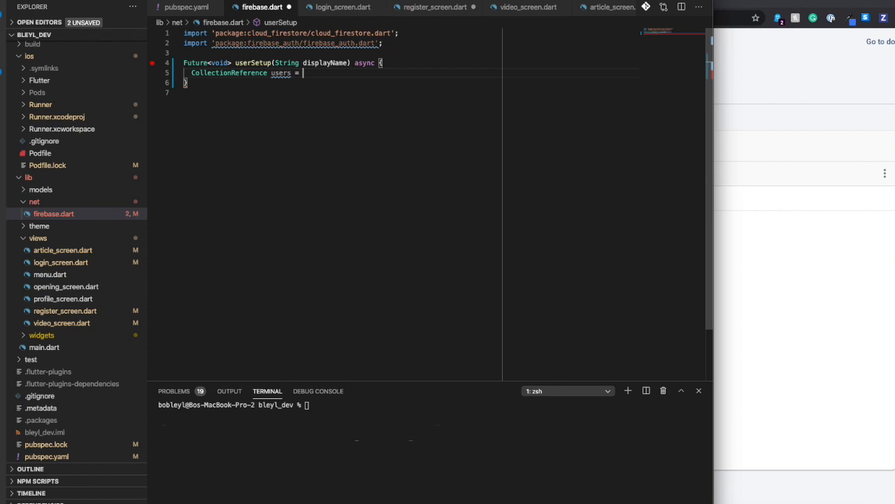
type("FirebaseFirestore.instance.collection('collectionPath")
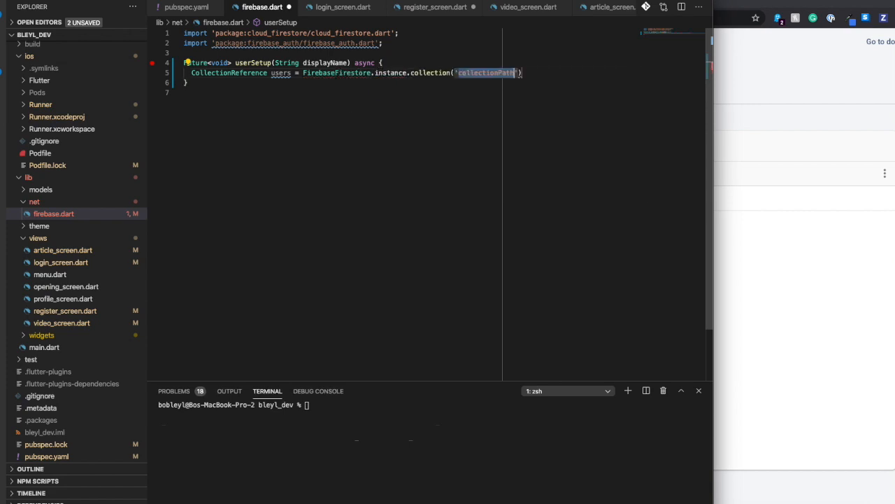
type("Users")
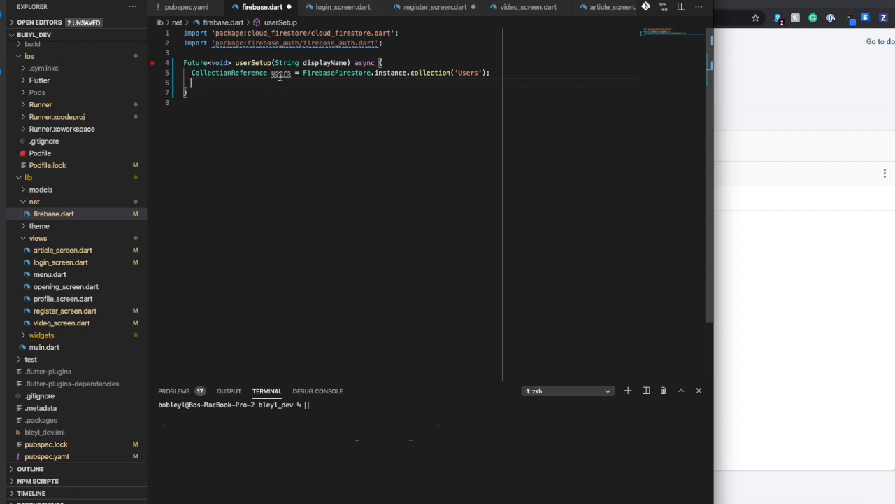
double_click(281, 73)
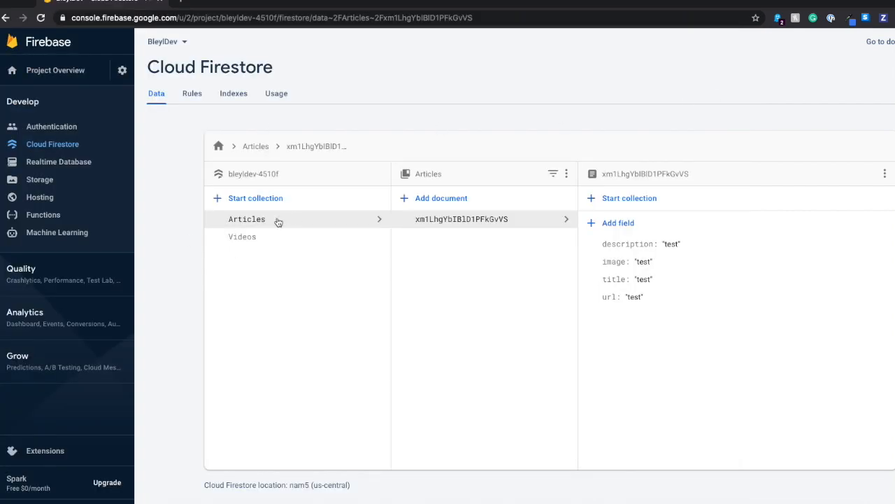
mouse_move(264, 222)
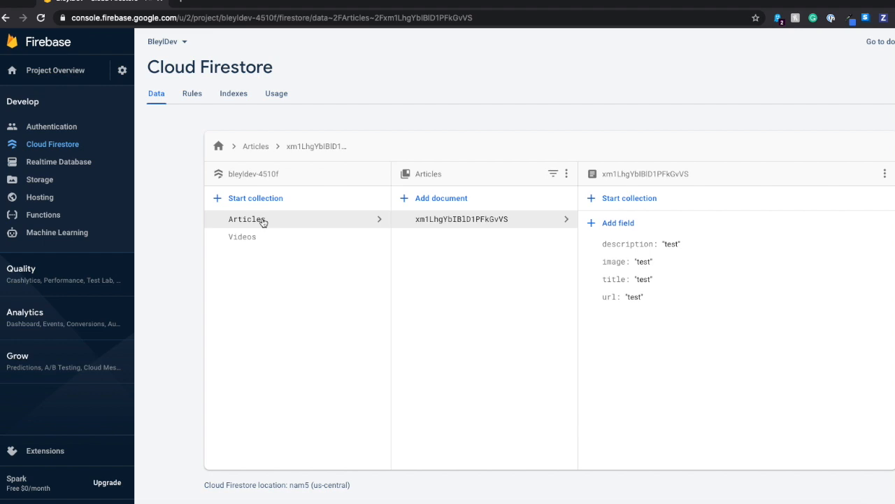
left_click(242, 236)
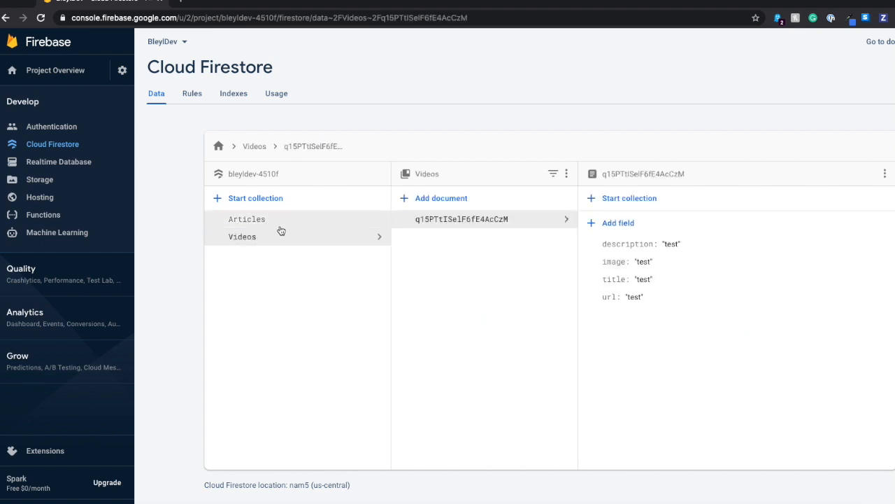
left_click(247, 219)
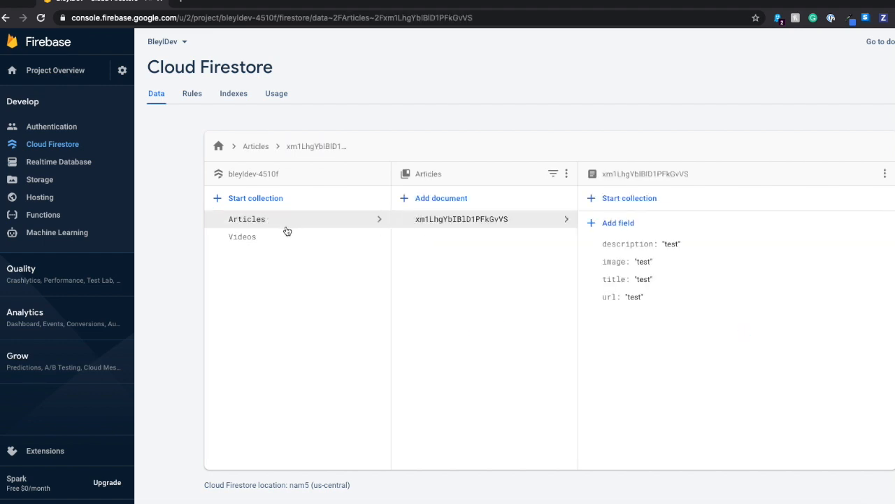
mouse_move(289, 229)
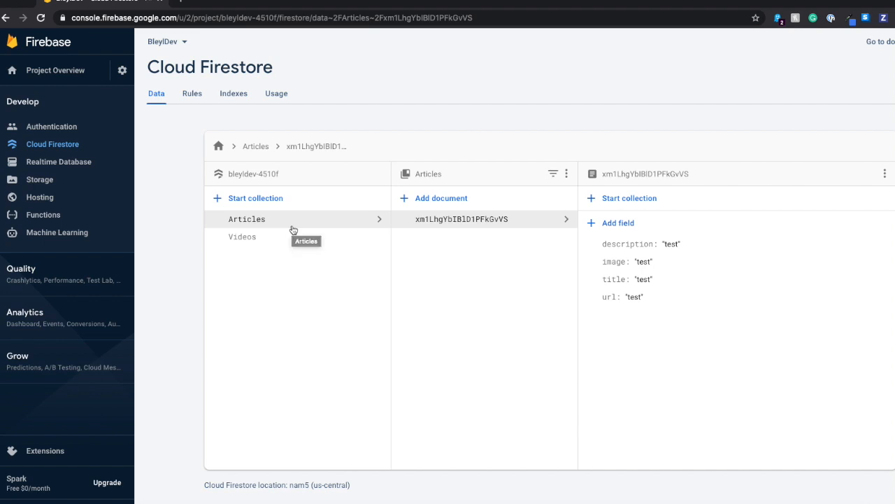
mouse_move(419, 238)
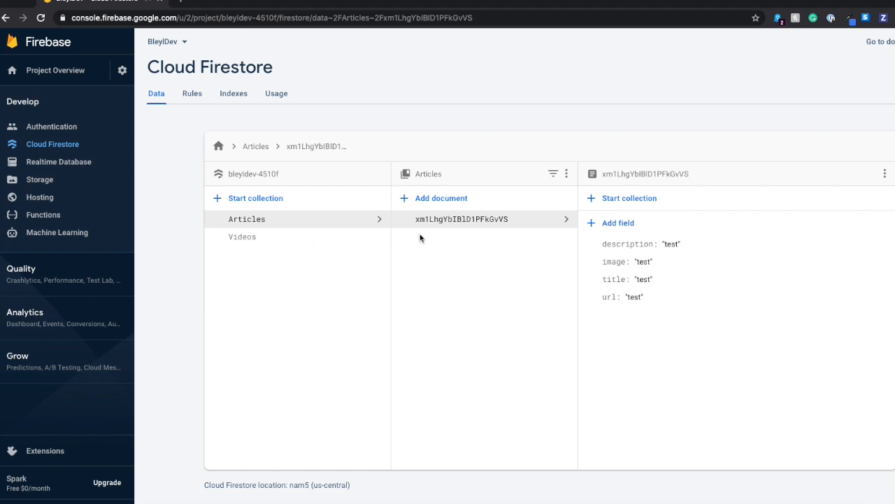
mouse_move(441, 230)
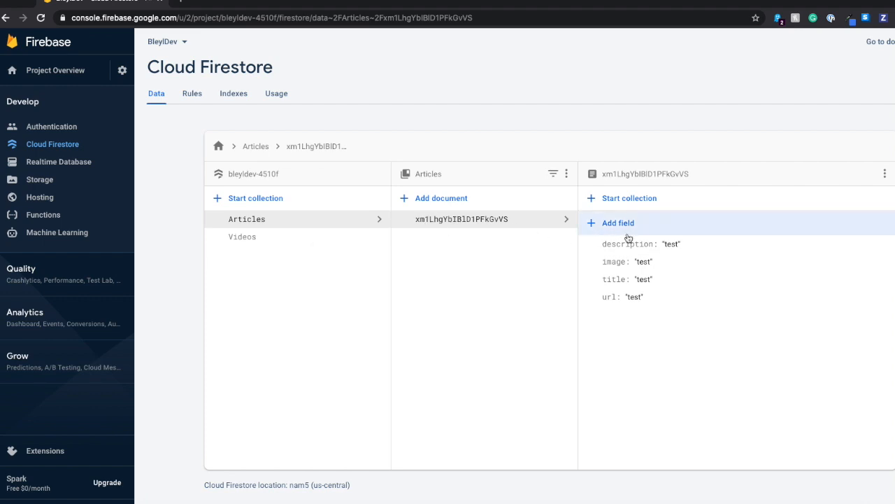
left_click(628, 243)
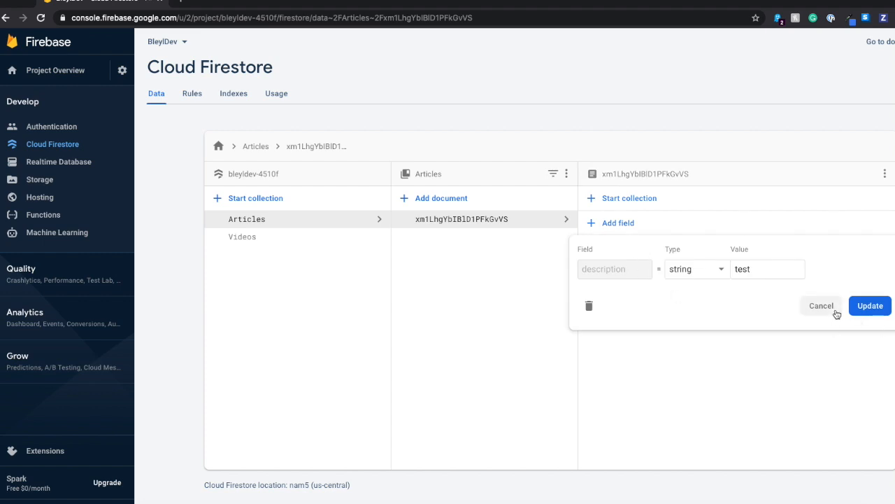
left_click(870, 306)
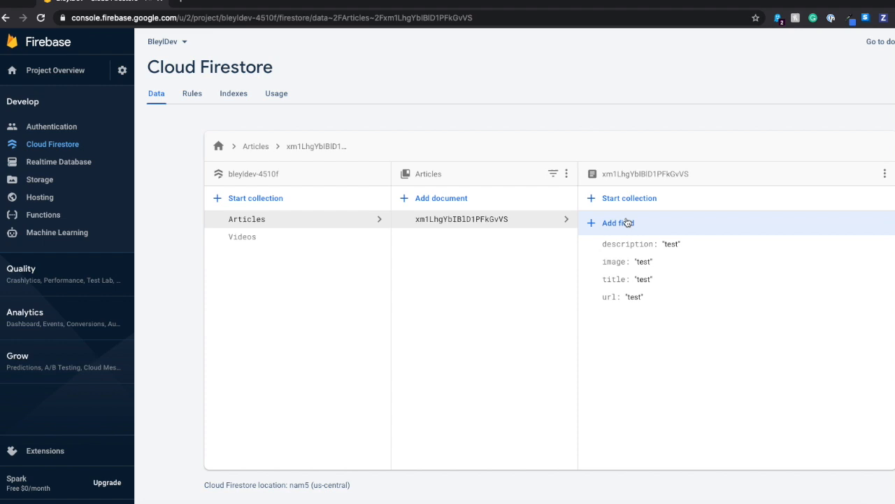
mouse_move(629, 198)
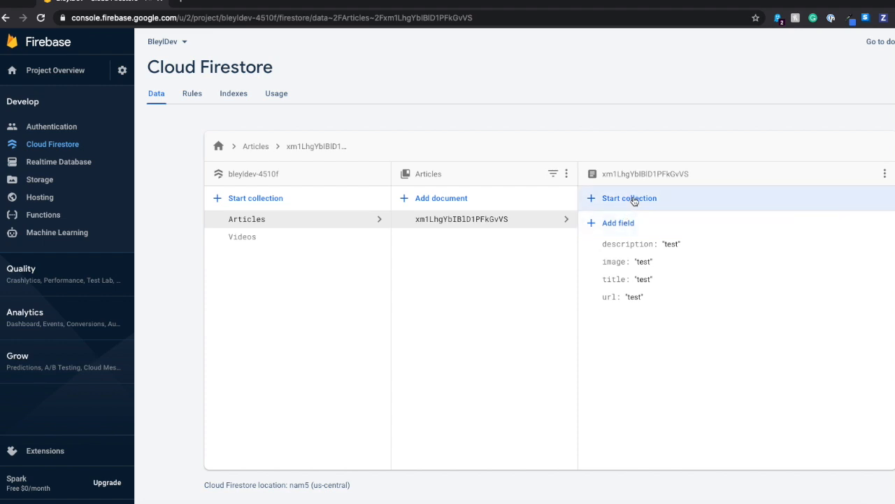
mouse_move(398, 253)
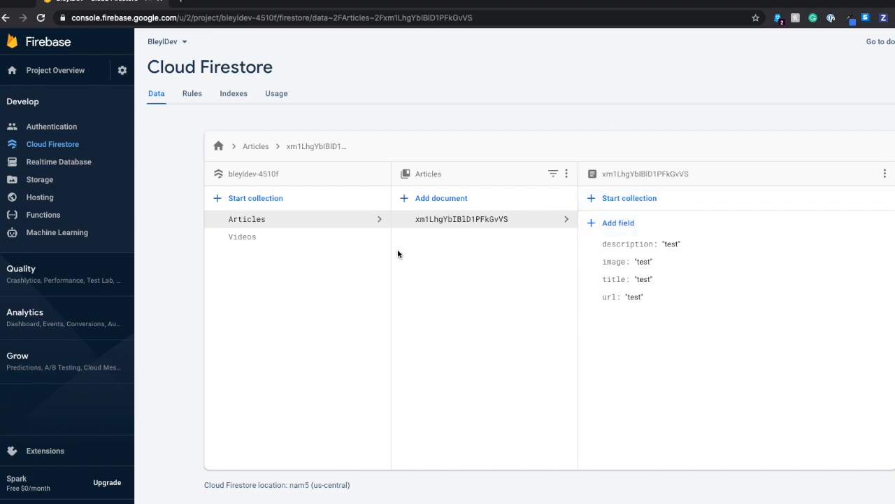
mouse_move(323, 240)
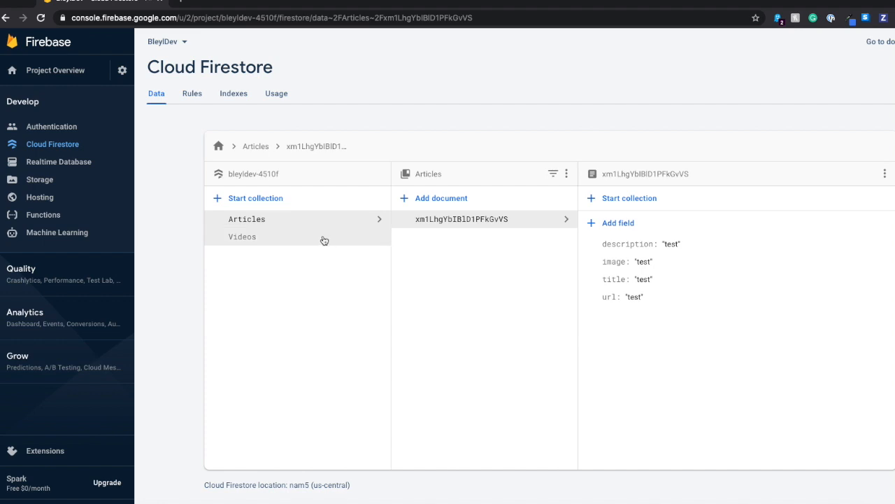
mouse_move(344, 255)
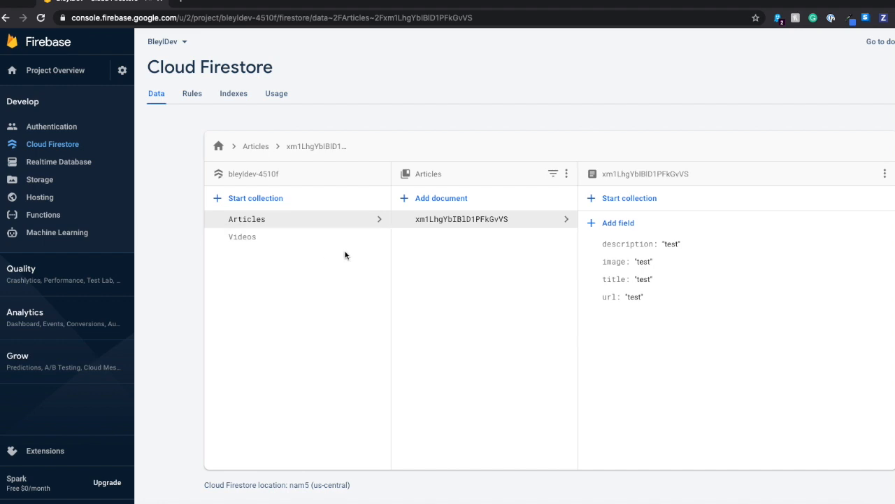
mouse_move(294, 250)
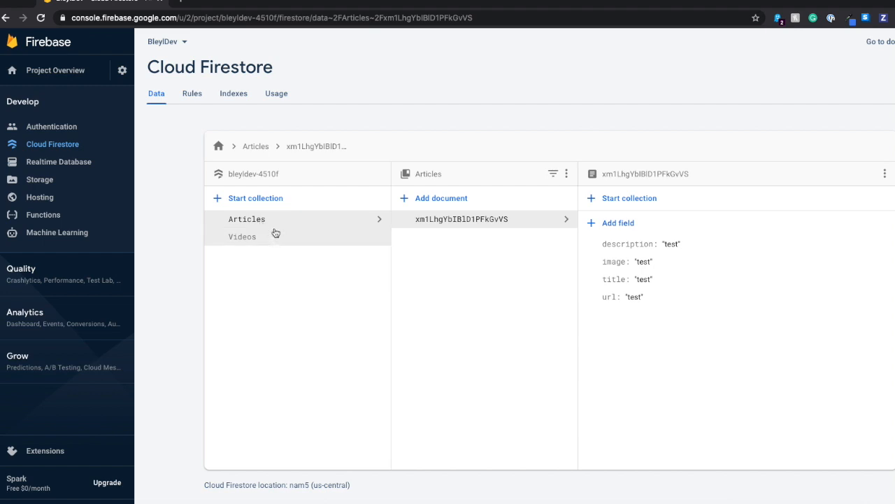
mouse_move(370, 305)
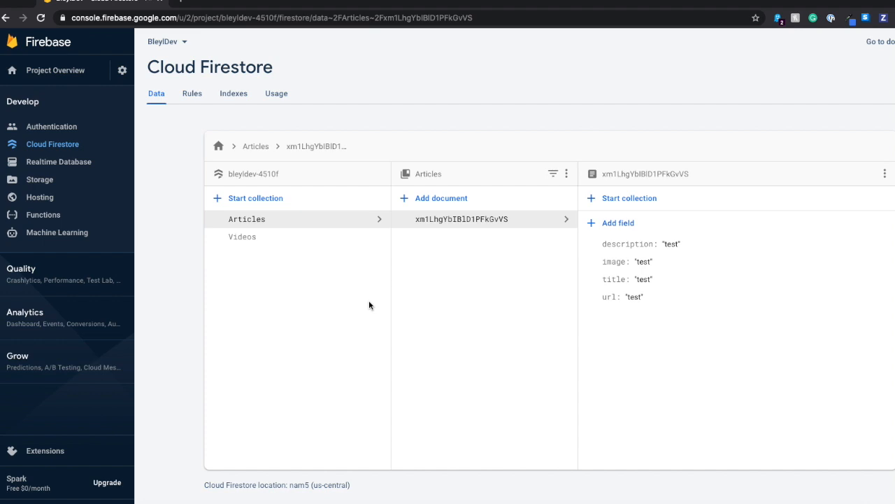
mouse_move(327, 274)
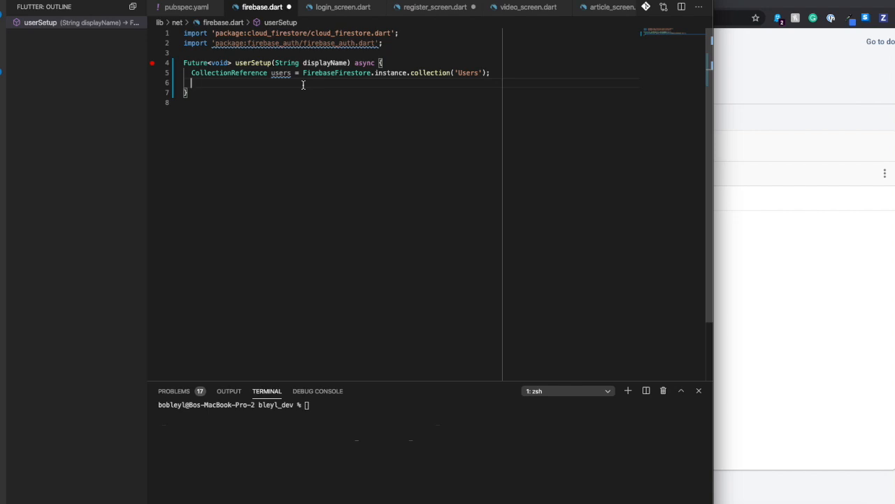
Step: Write users.add({'displayName': displayName, 'uid': uid}) inside userSetup, with the map spread over lines
type("users")
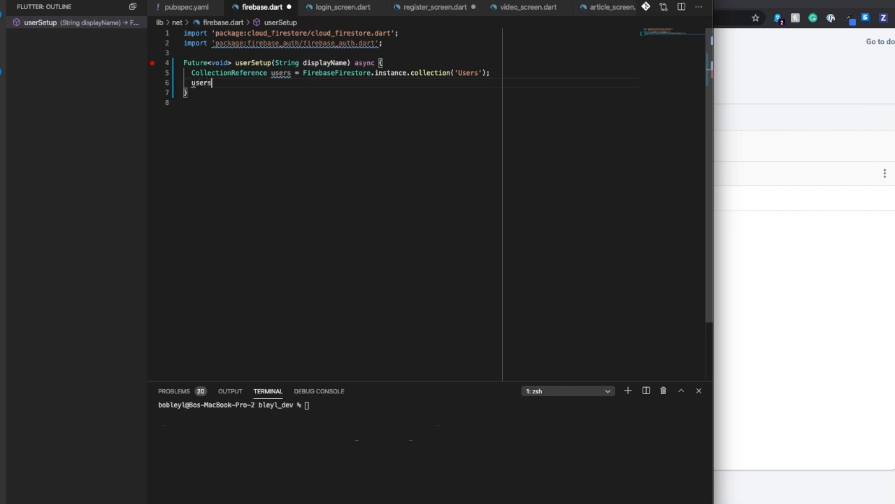
type(".add(")
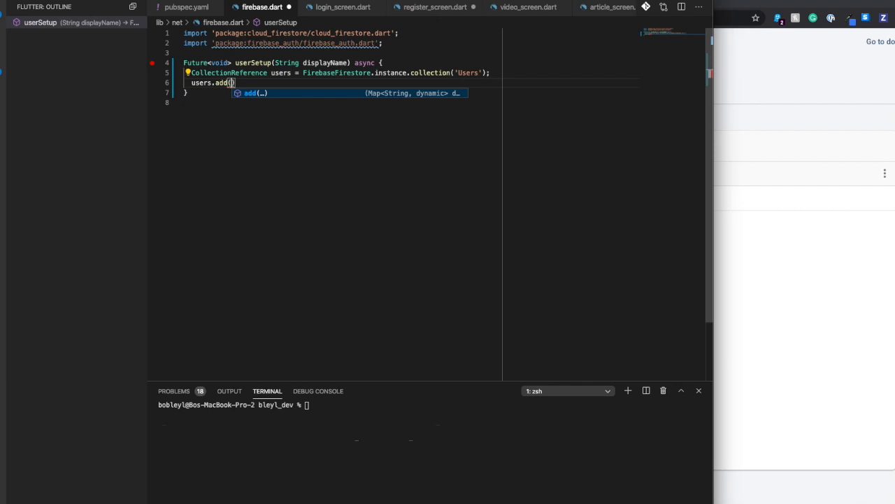
type("{}")
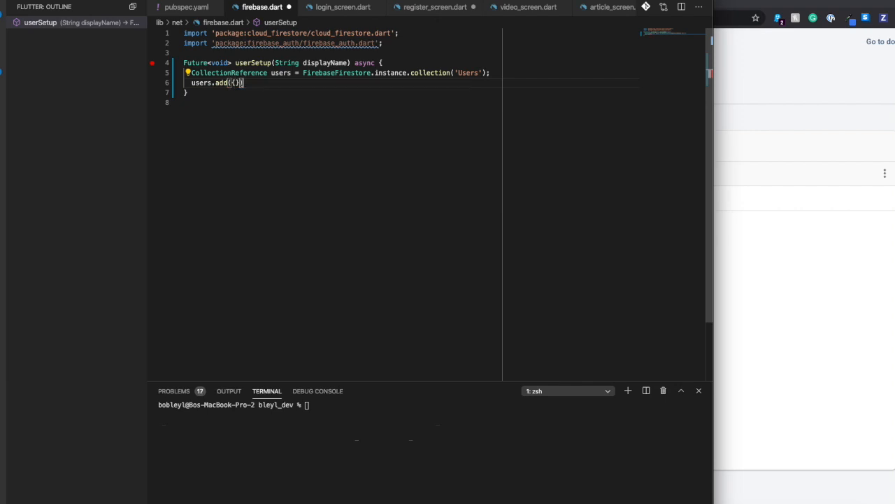
key("Enter")
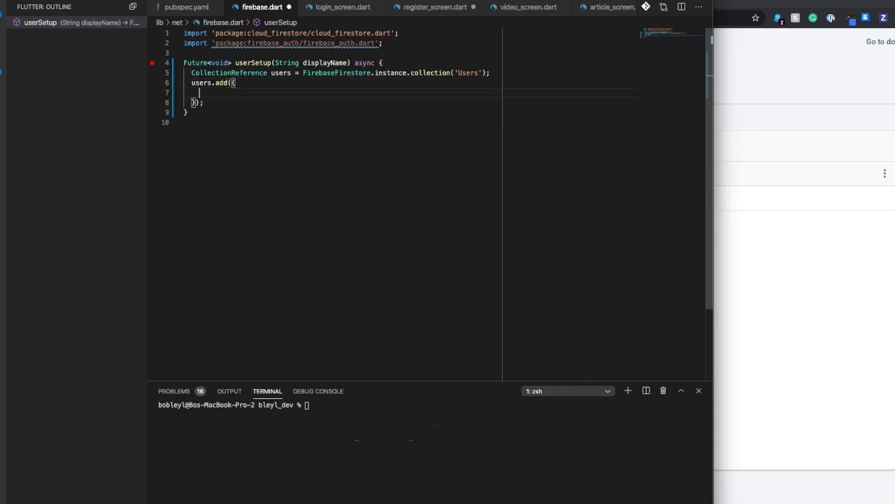
type("'")
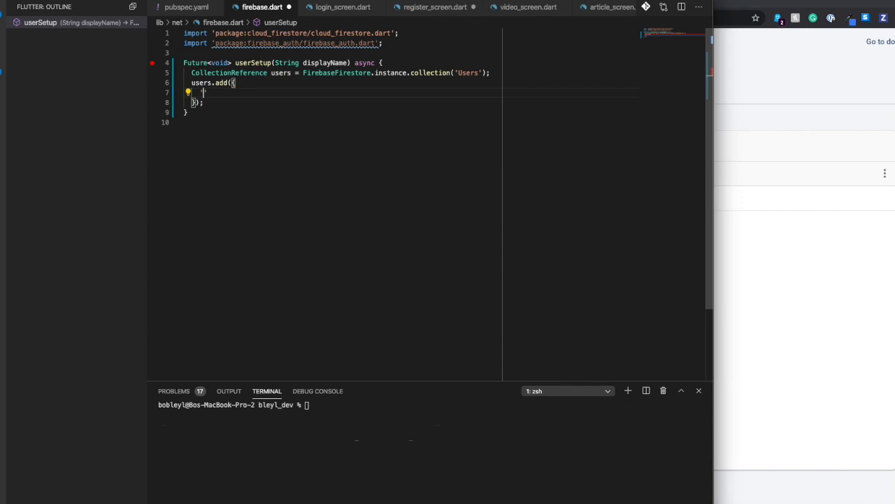
type("'displayName'")
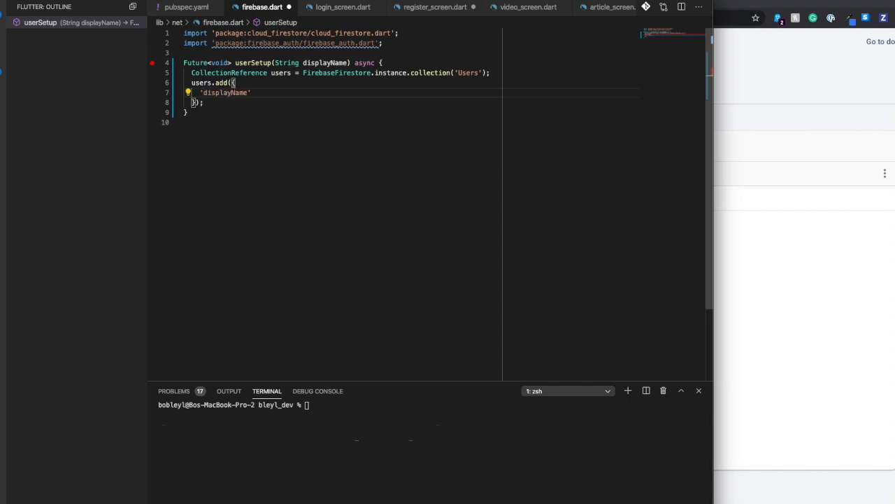
type(": displa")
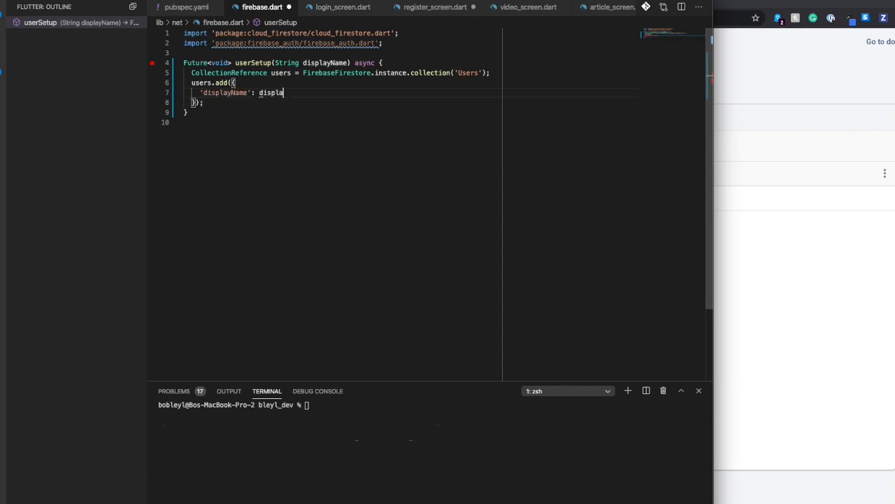
type("yName,")
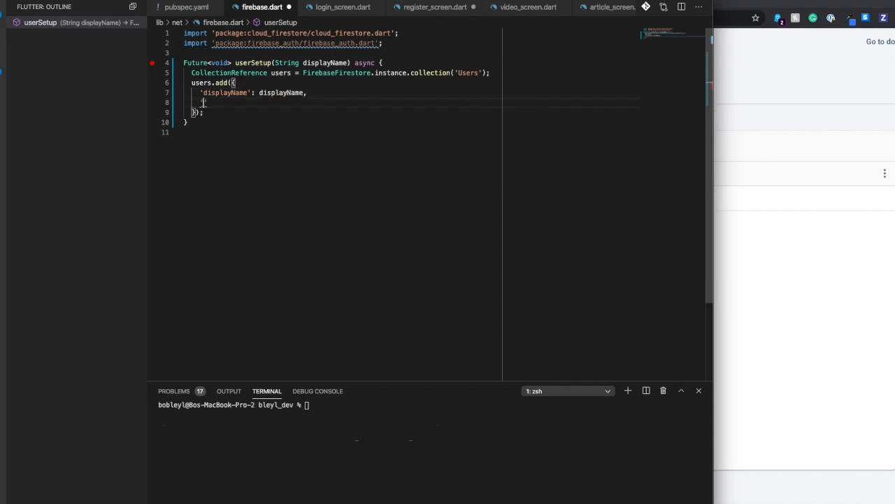
type("'uid'")
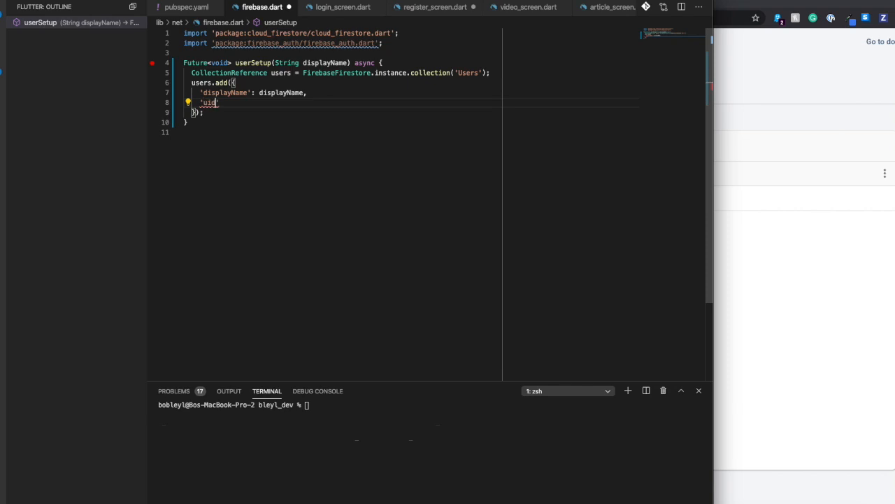
type("'")
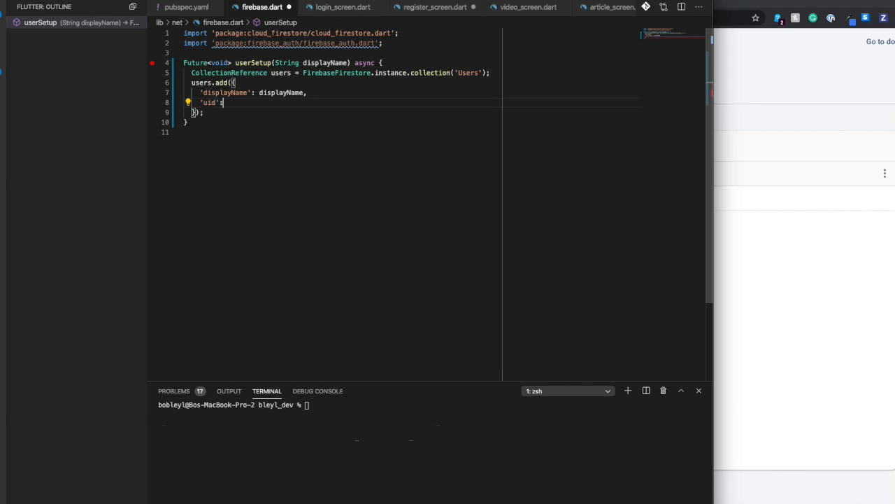
type("uid")
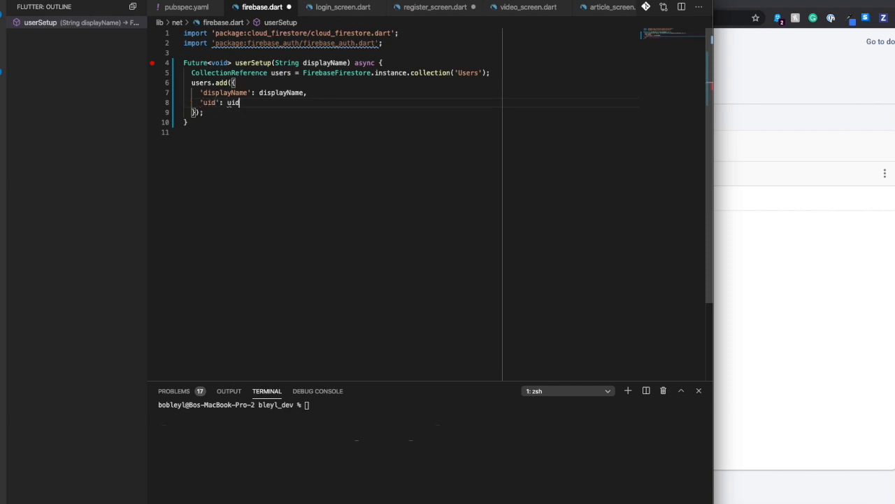
type("uid")
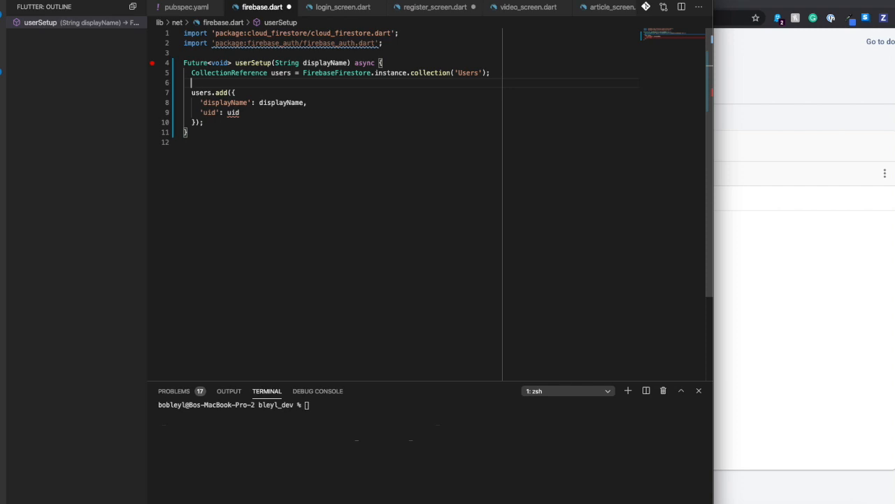
Step: Declare FirebaseAuth auth = FirebaseAuth.instance in userSetup via autocomplete
type("FirebaseAuth")
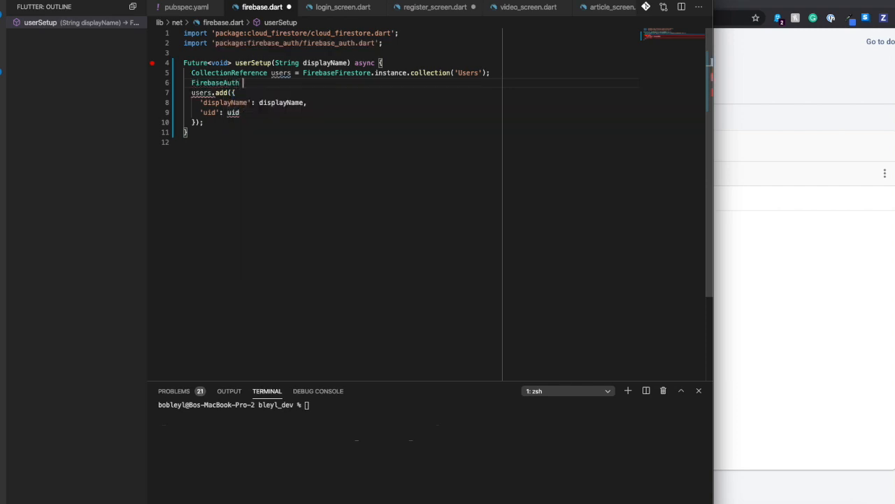
type("auth =")
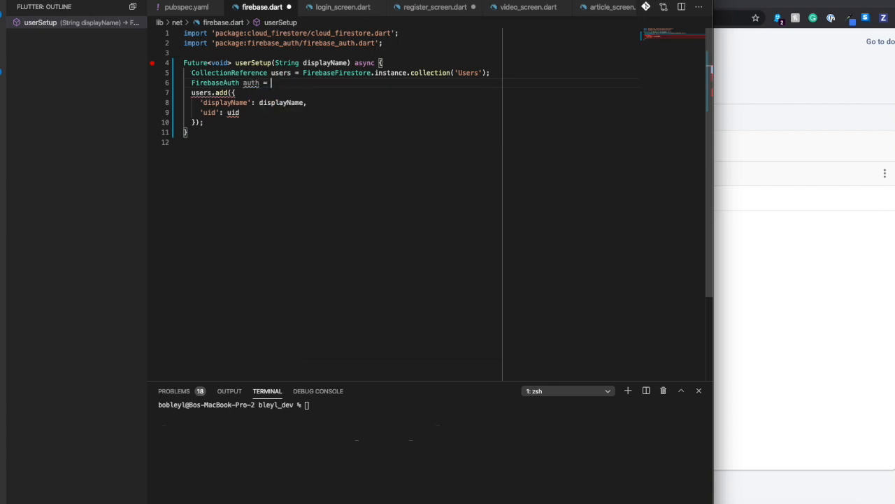
type("FirebaseAuth")
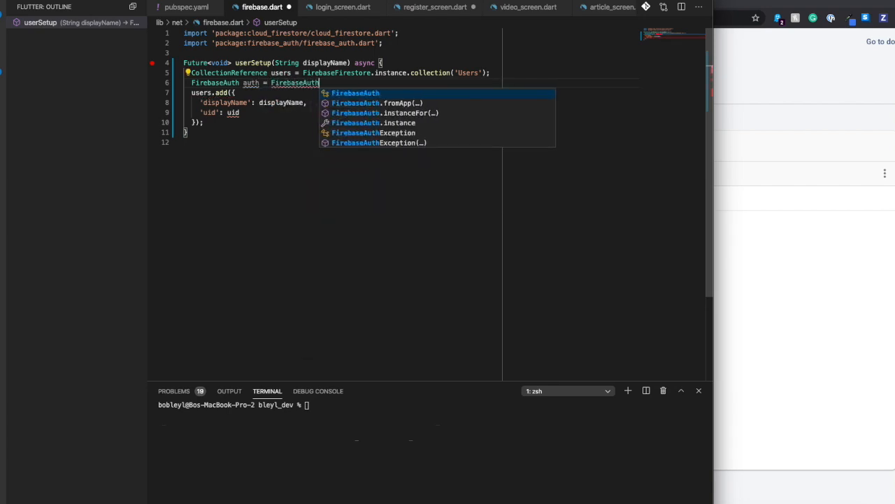
left_click(399, 123)
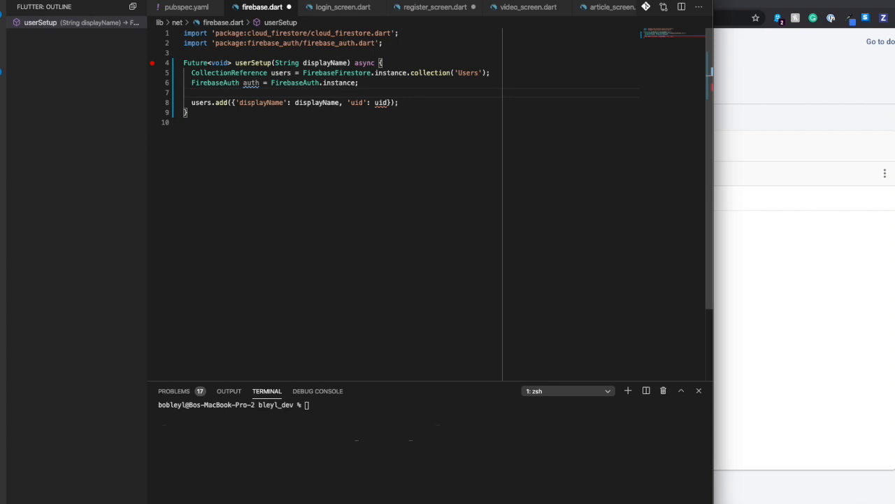
Step: Set String uid = auth.currentUser.uid.toString() and begin the return statement
type("String uid = auth.")
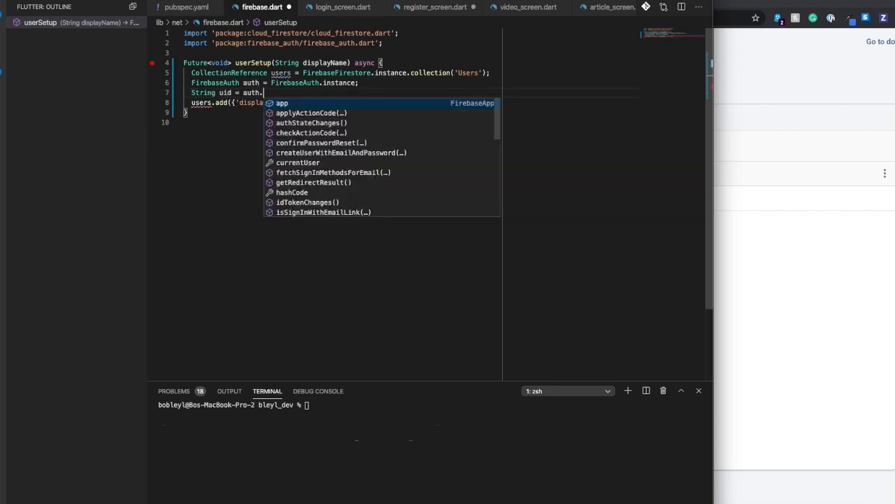
type("currentUser.uid;")
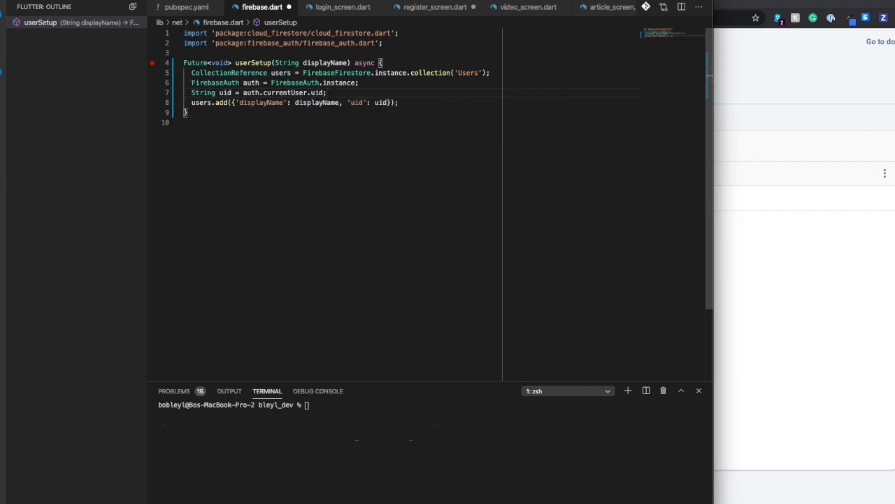
type(".toString(")
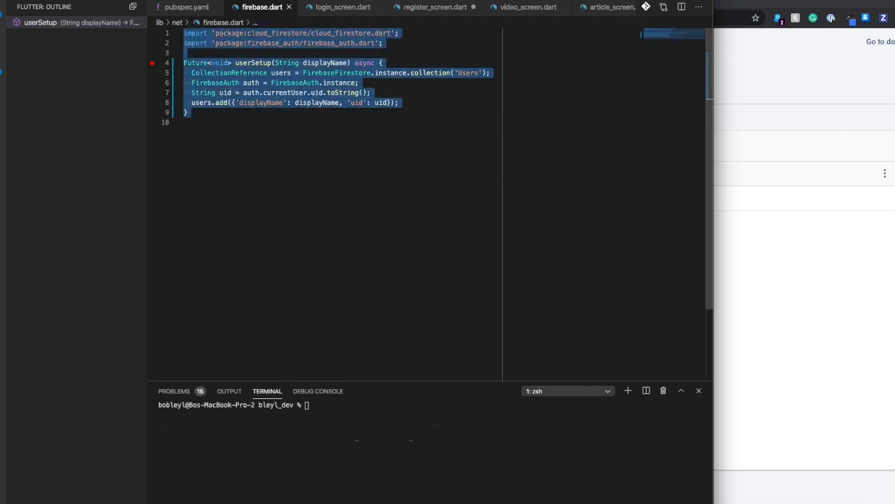
left_click(417, 93)
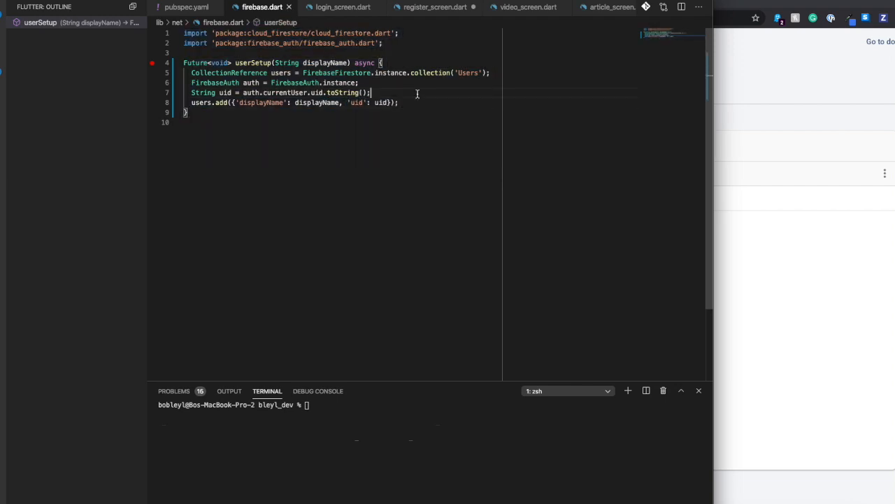
type("ret")
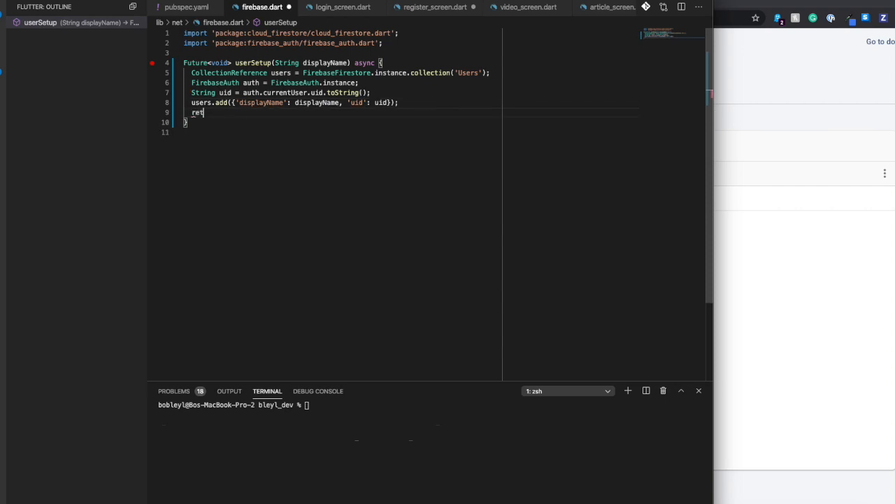
Step: Finish return; in userSetup, save firebase.dart, and switch to register_screen.dart
type("urn;")
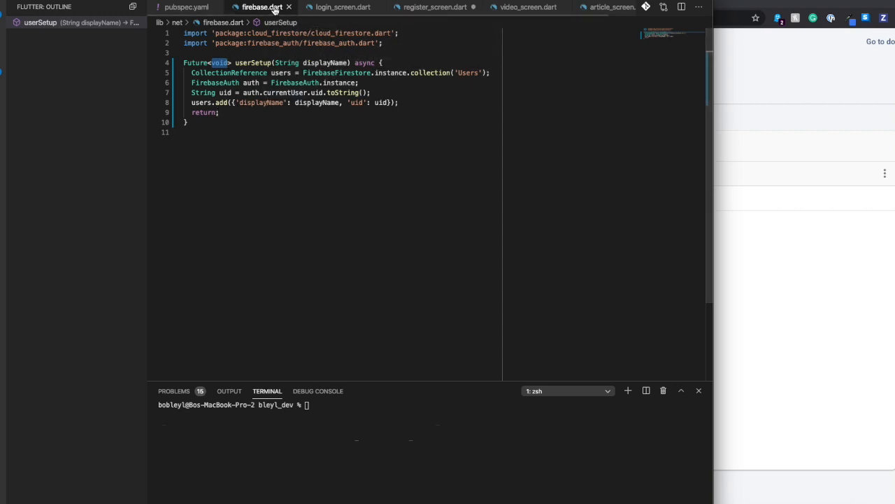
mouse_move(383, 26)
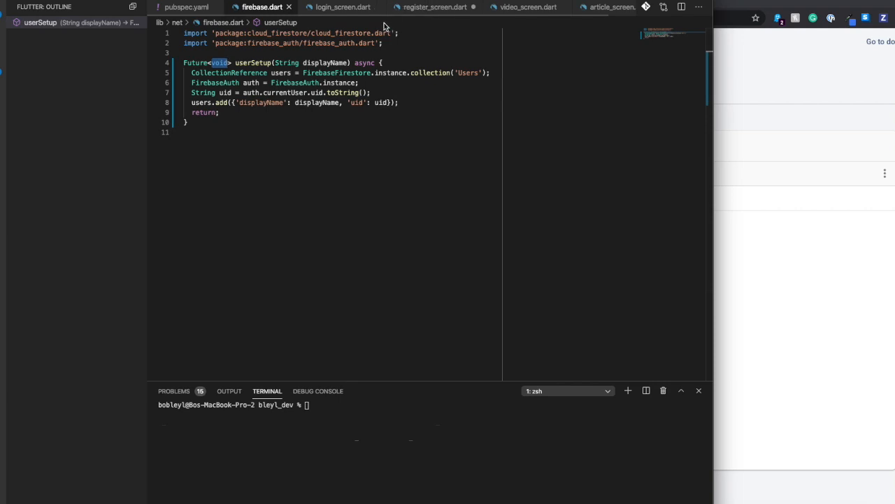
double_click(225, 93)
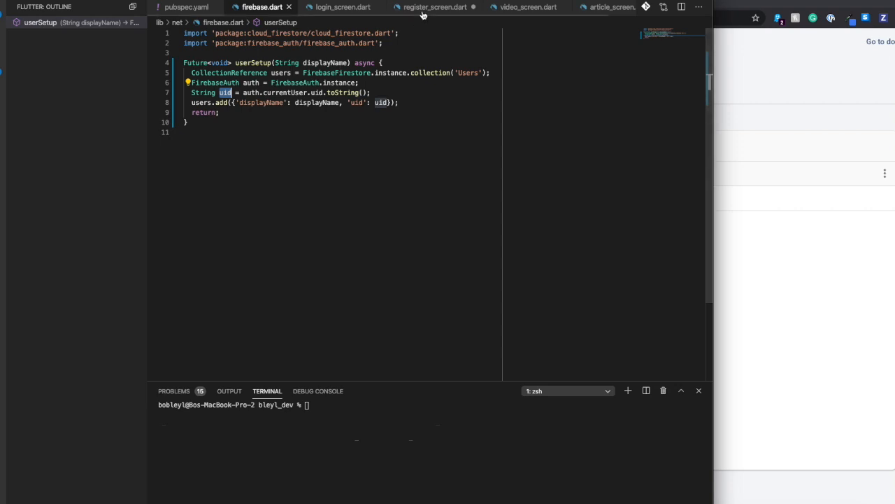
left_click(435, 7)
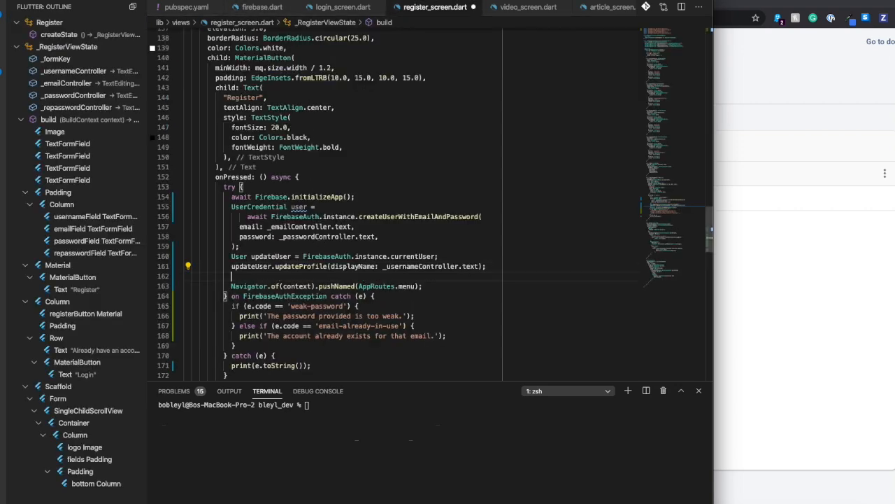
mouse_move(407, 266)
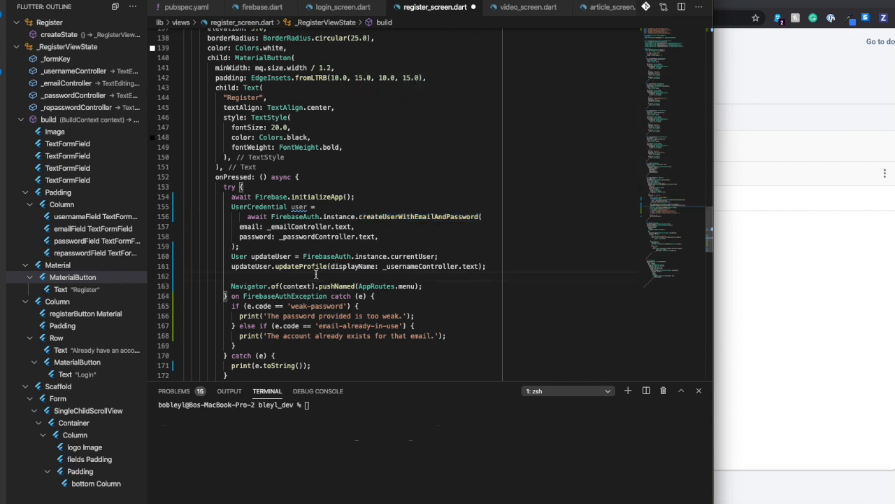
Step: Insert userSetup(_usernameController.text) on the line after the updateProfile call
left_click(262, 7)
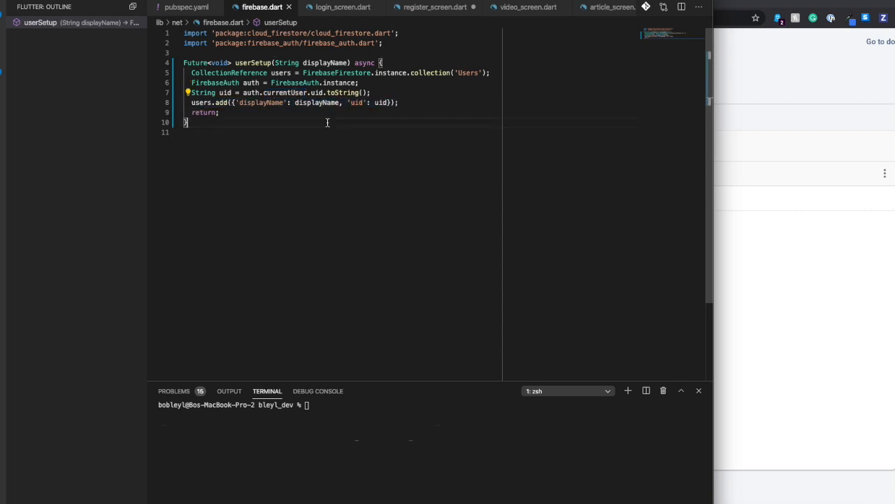
left_click(435, 7)
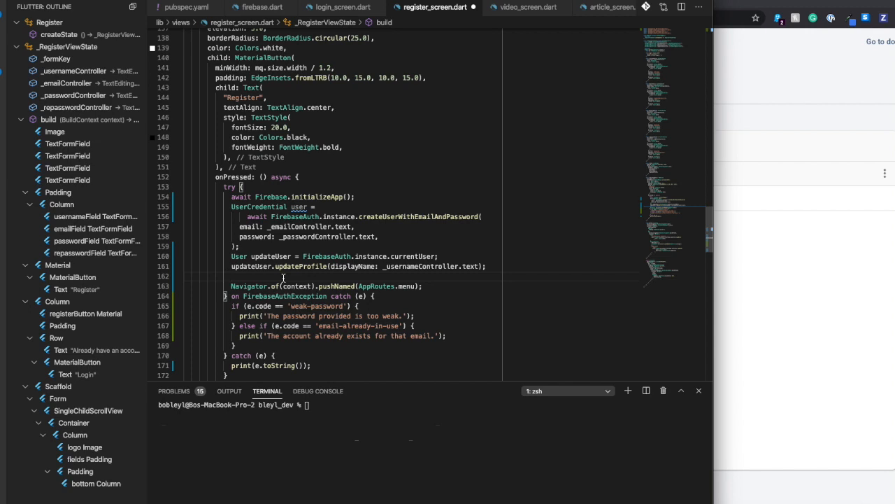
type("setup(displayName")
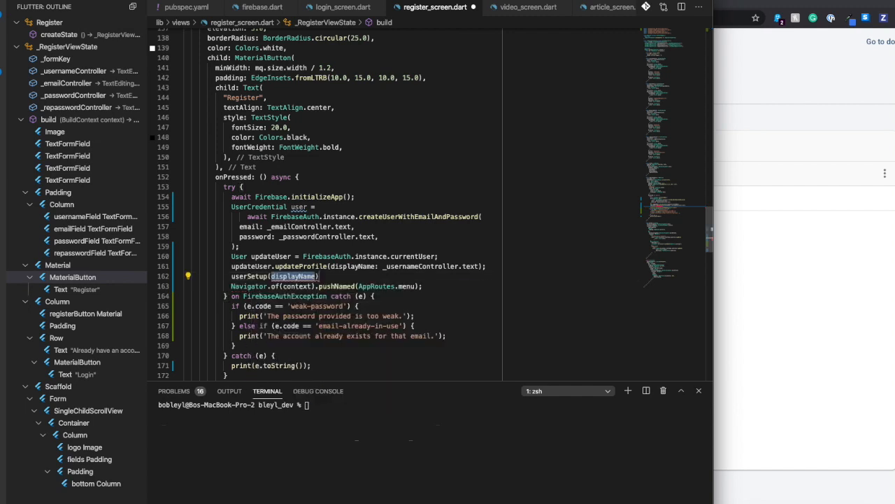
type("_use")
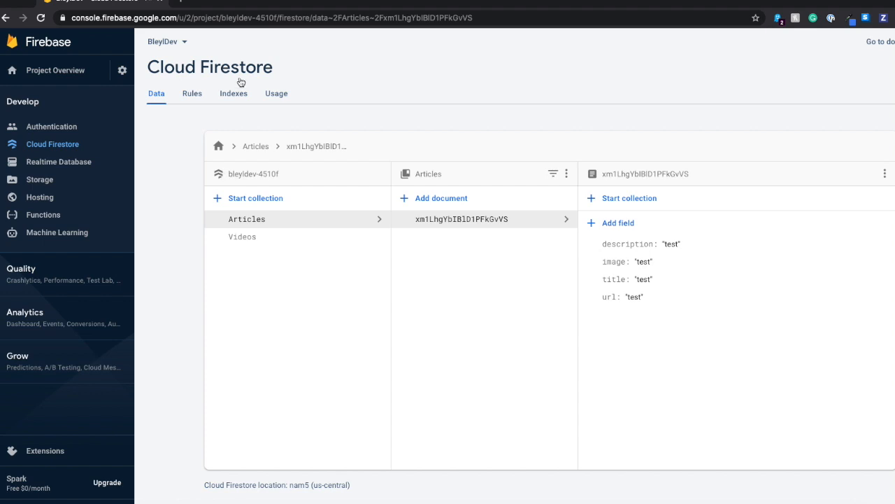
mouse_move(196, 144)
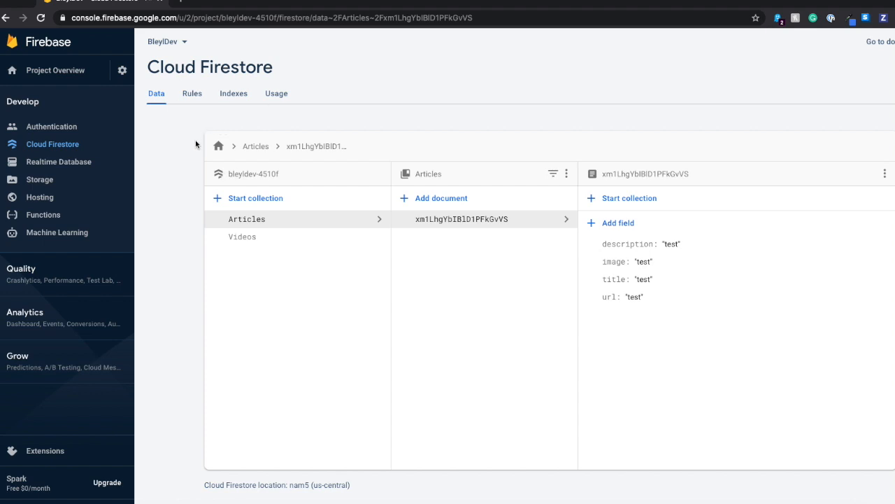
mouse_move(146, 338)
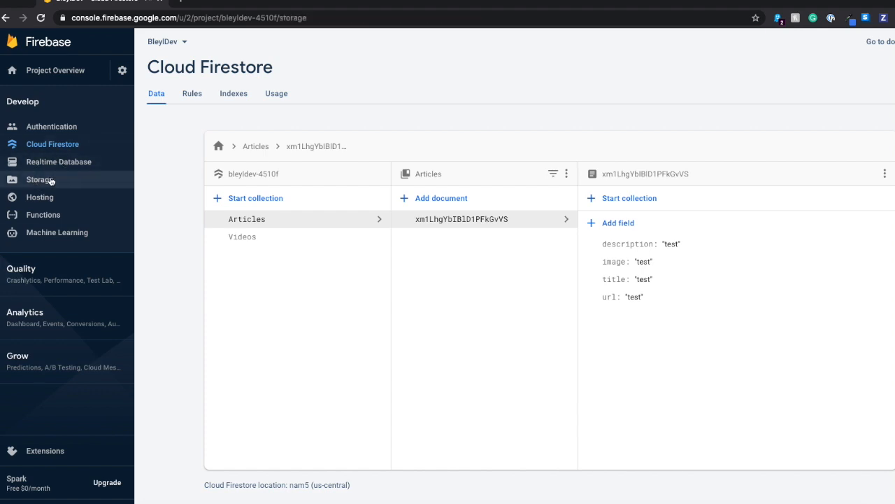
left_click(40, 179)
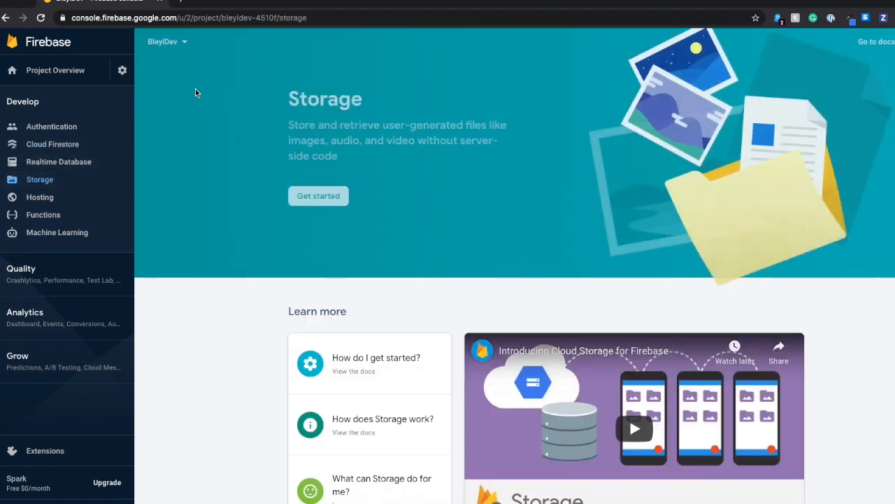
mouse_move(412, 167)
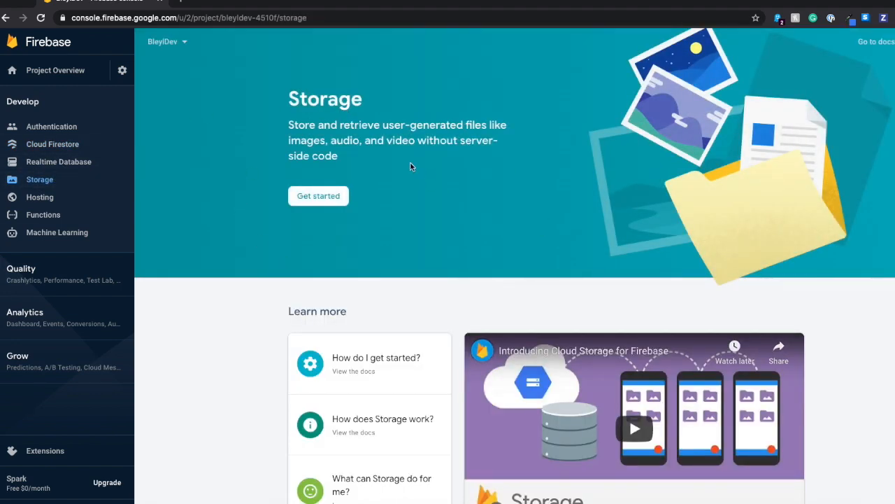
mouse_move(403, 129)
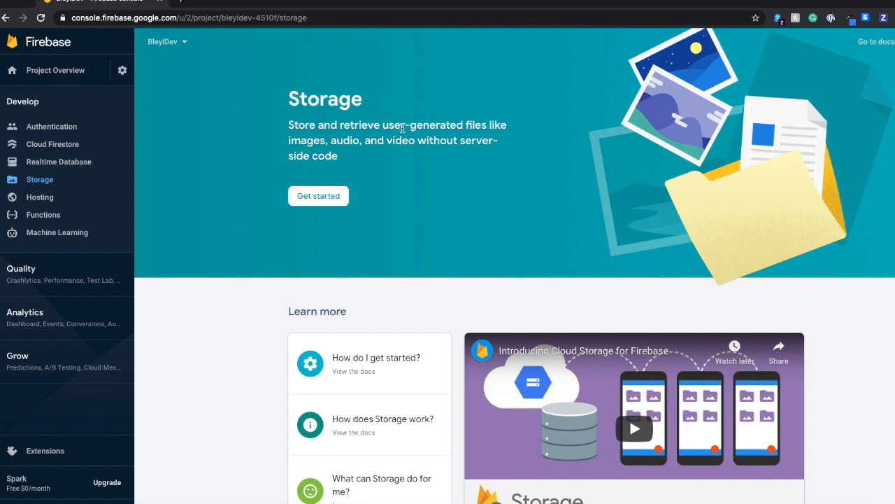
mouse_move(386, 162)
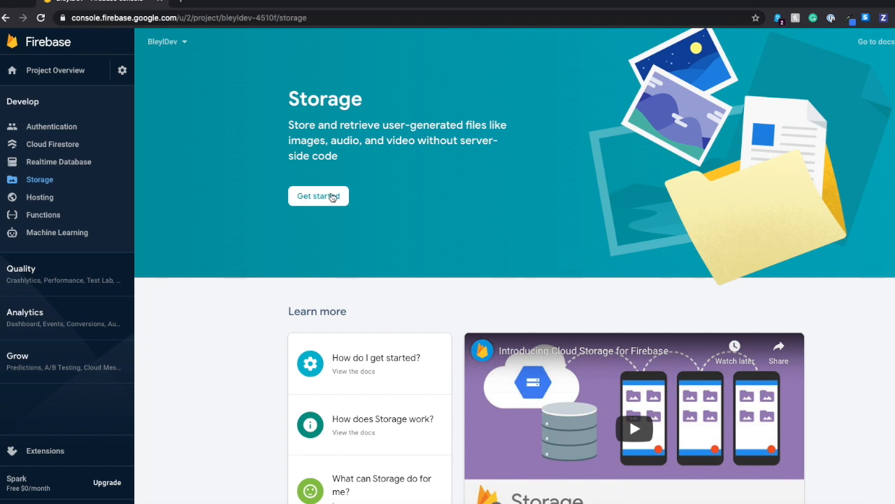
left_click(53, 144)
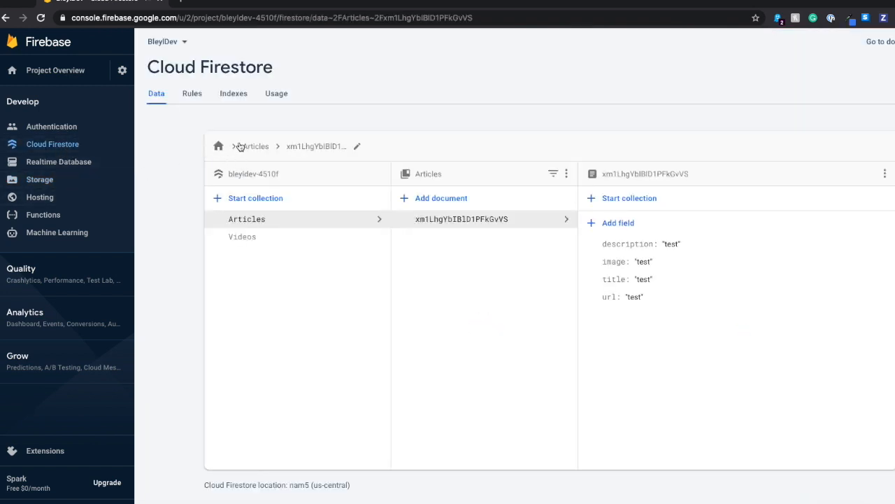
mouse_move(335, 124)
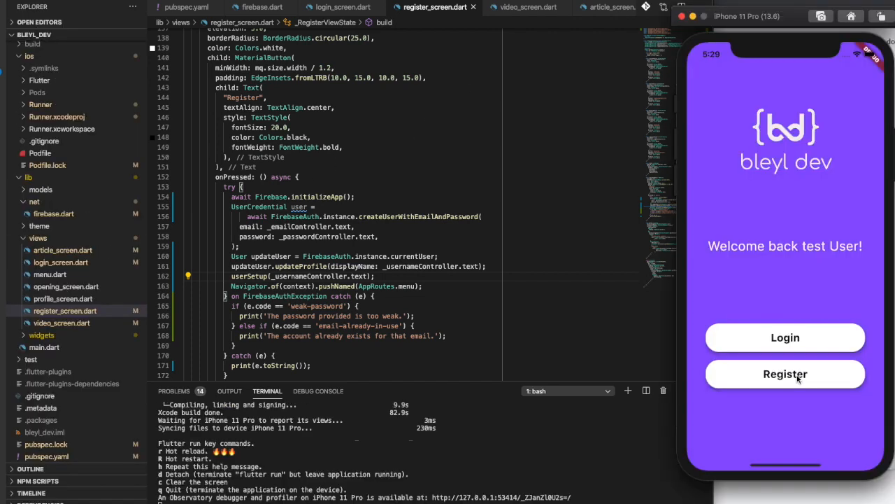
Step: Fill the simulator's registration form with a test email and passwords, and submit it
left_click(784, 373)
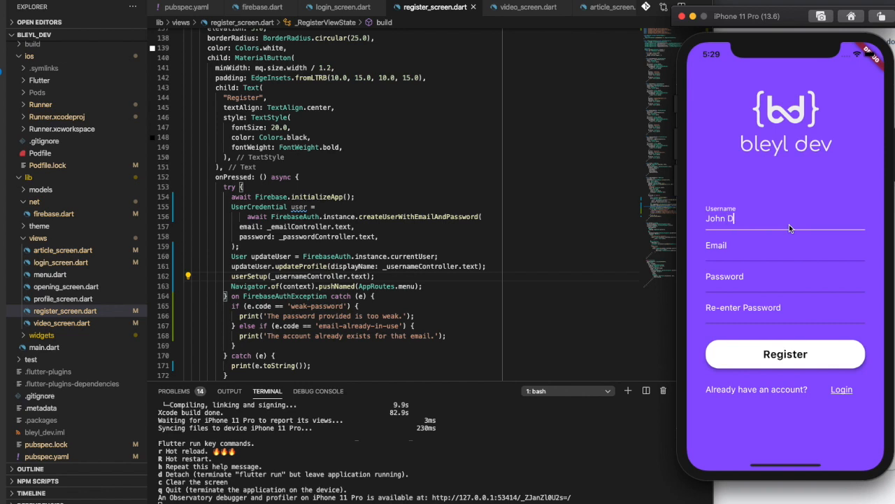
type("something@example.com")
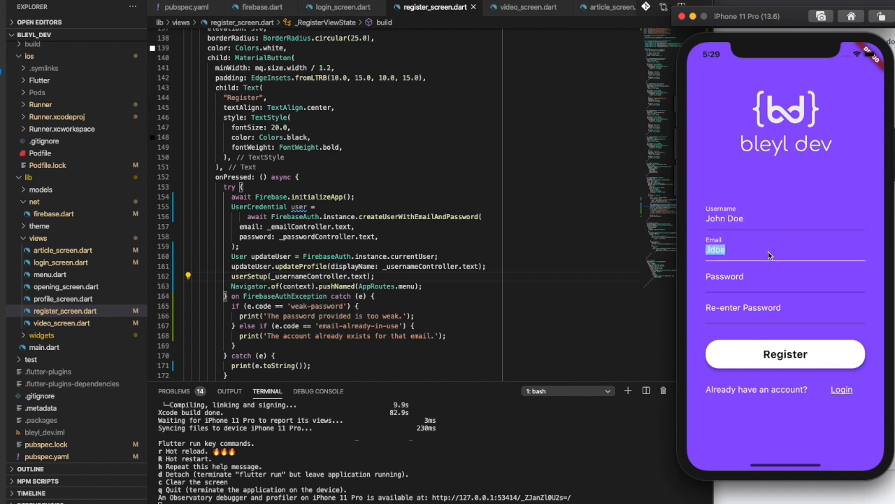
type("@gmail.com")
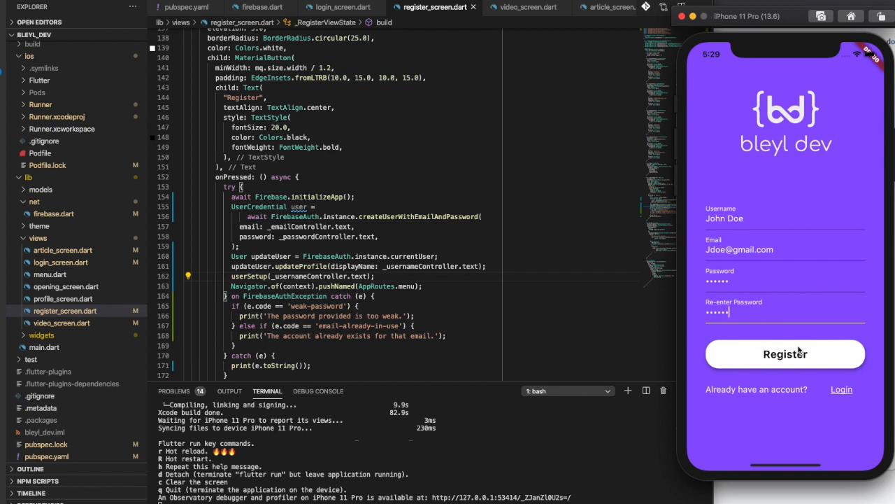
mouse_move(409, 233)
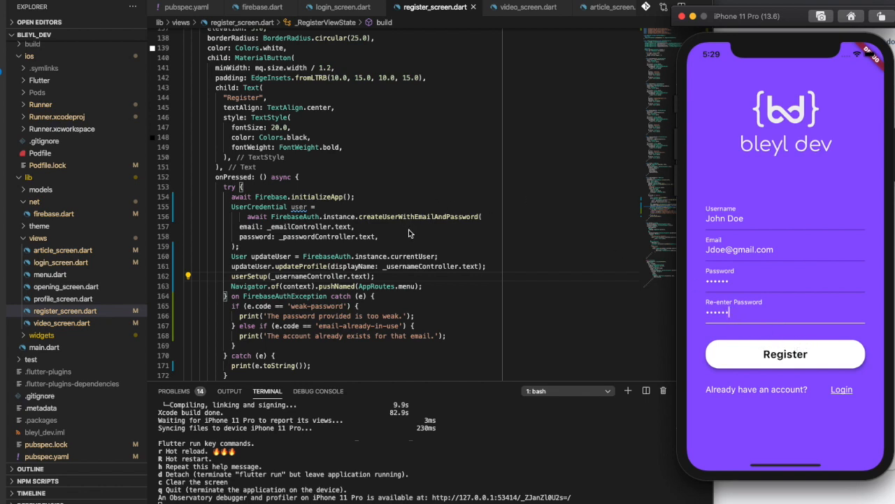
mouse_move(336, 271)
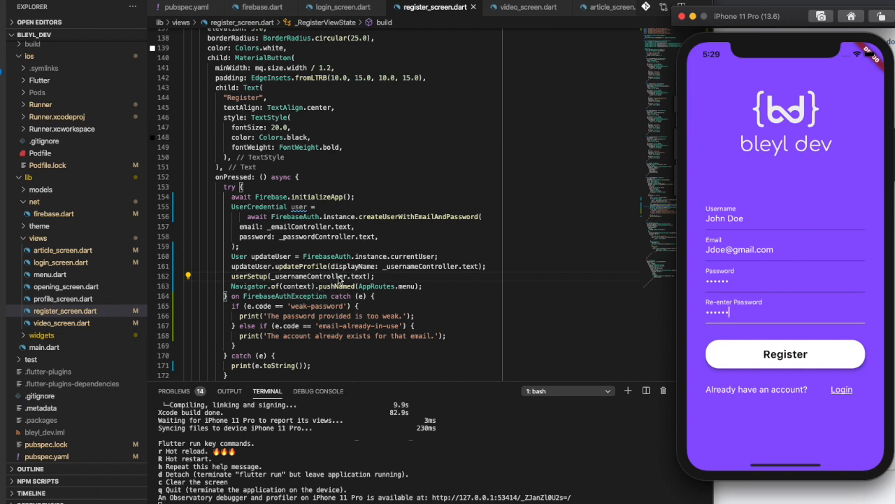
left_click(784, 353)
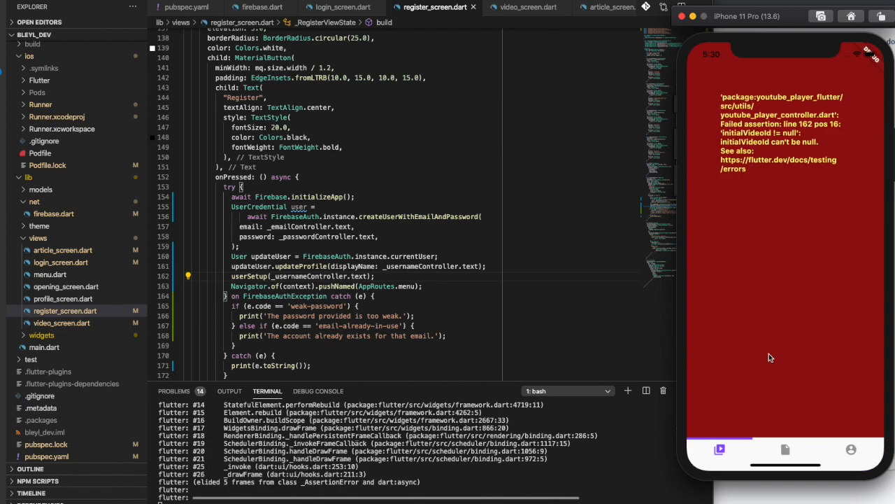
mouse_move(801, 183)
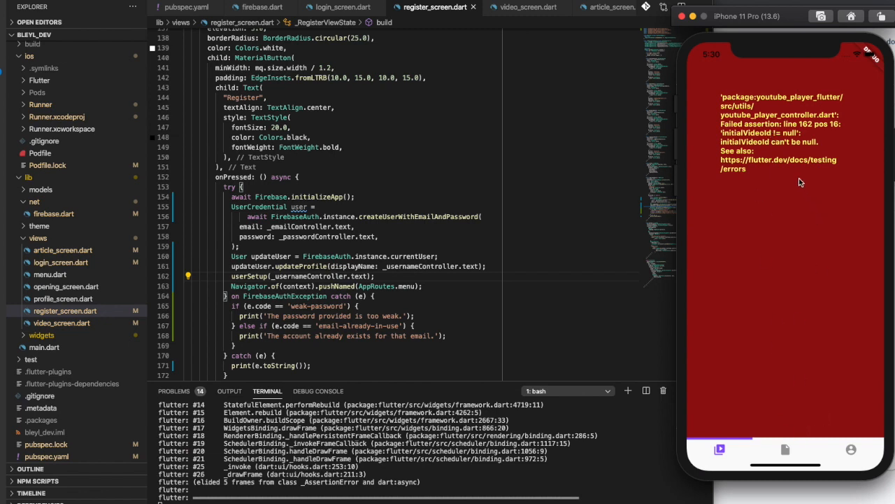
left_click(851, 449)
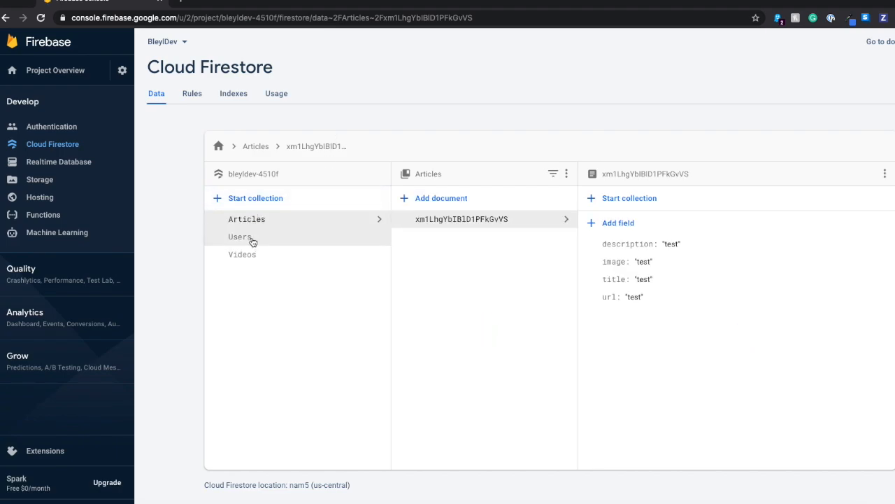
Step: Inspect the new Users document (displayName John Doe, uid) and the new account in Authentication
left_click(240, 236)
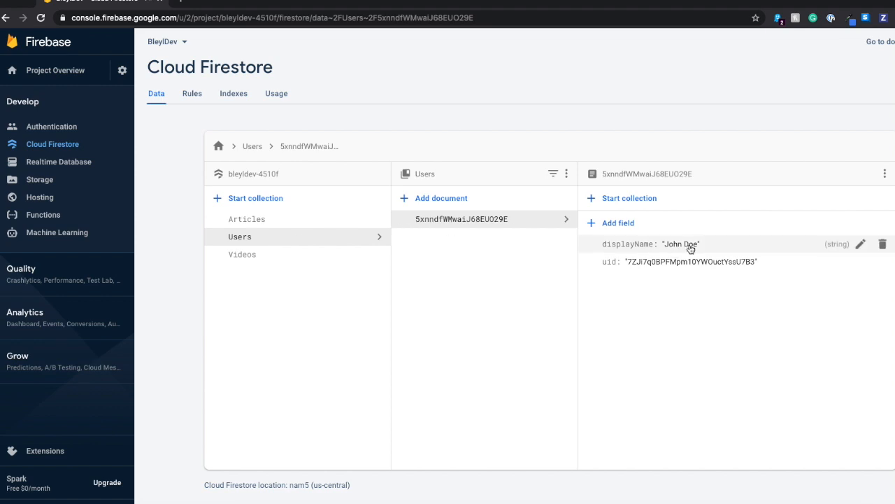
mouse_move(677, 270)
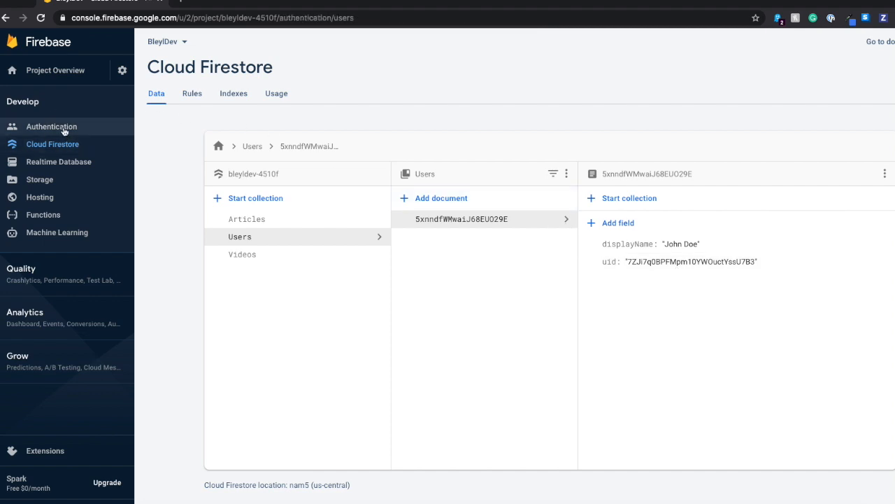
left_click(51, 127)
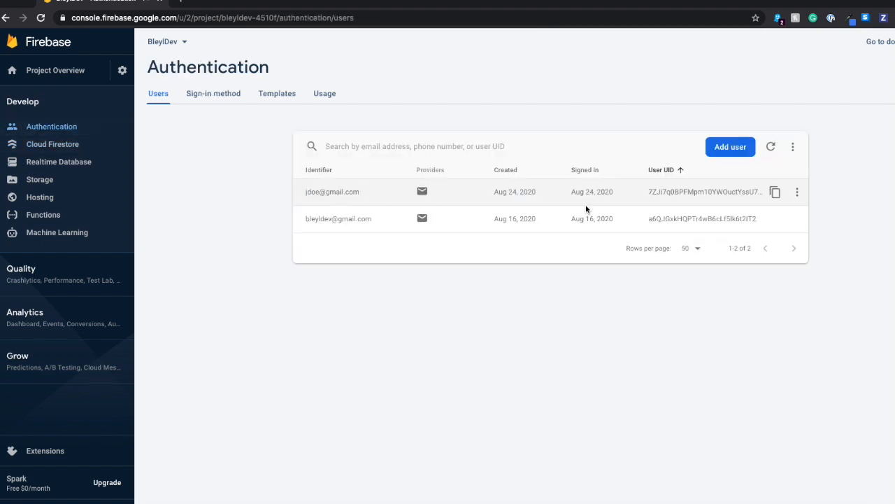
mouse_move(671, 196)
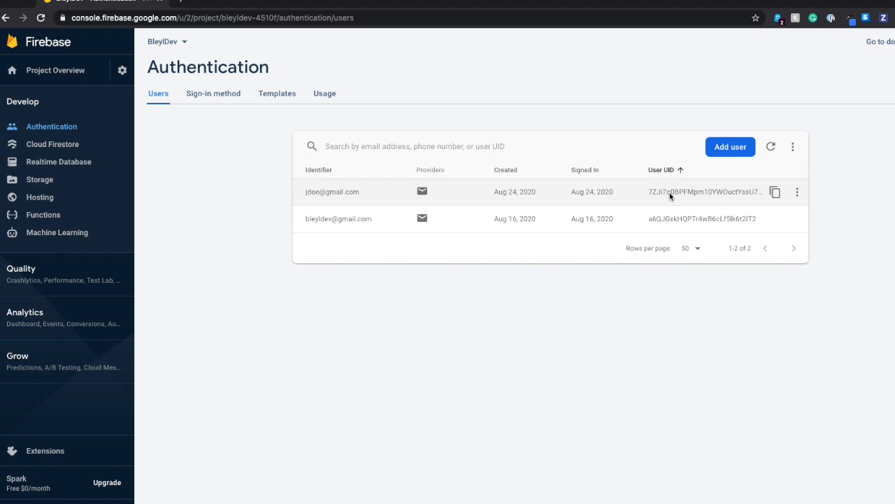
left_click(53, 144)
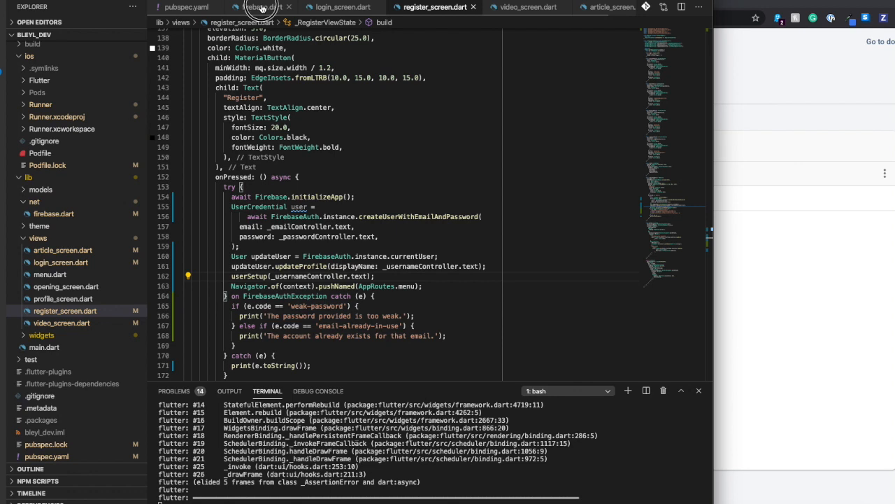
Step: Return to firebase.dart and highlight the collection call in userSetup
left_click(262, 7)
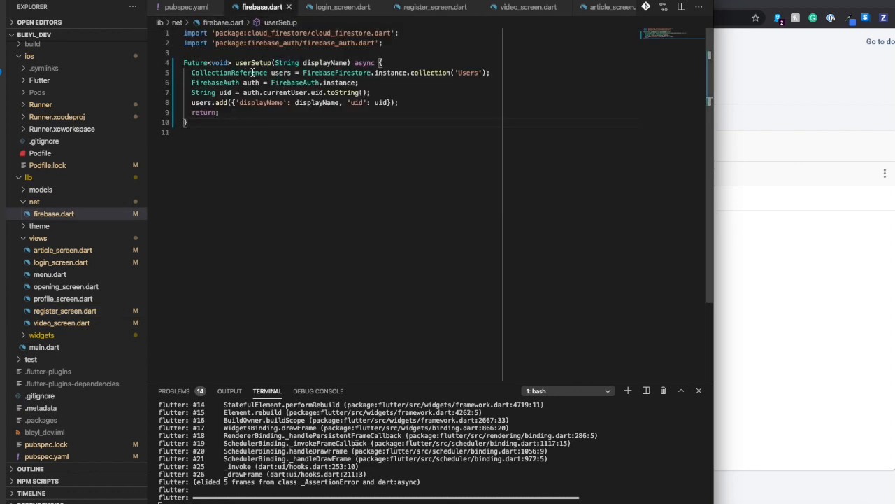
double_click(431, 72)
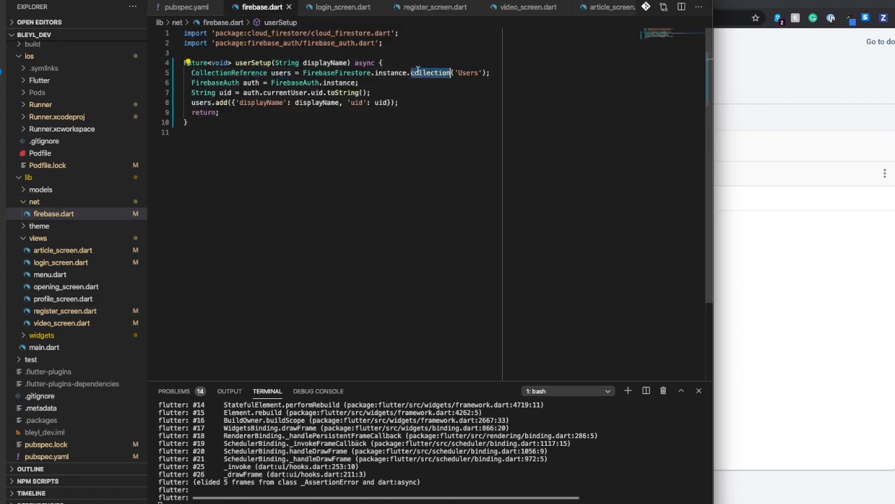